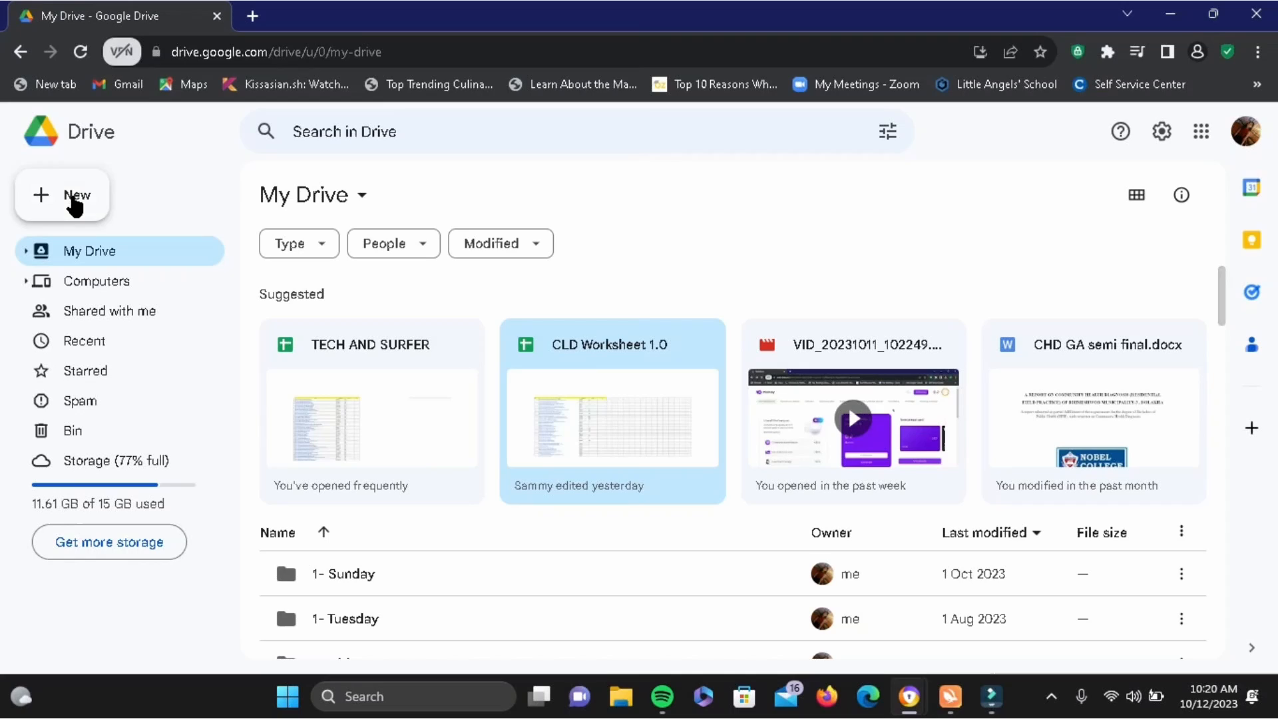
Step: Create a new blank Google Form from Drive's New menu
{"action": "left_click", "coordinate": [62, 195]}
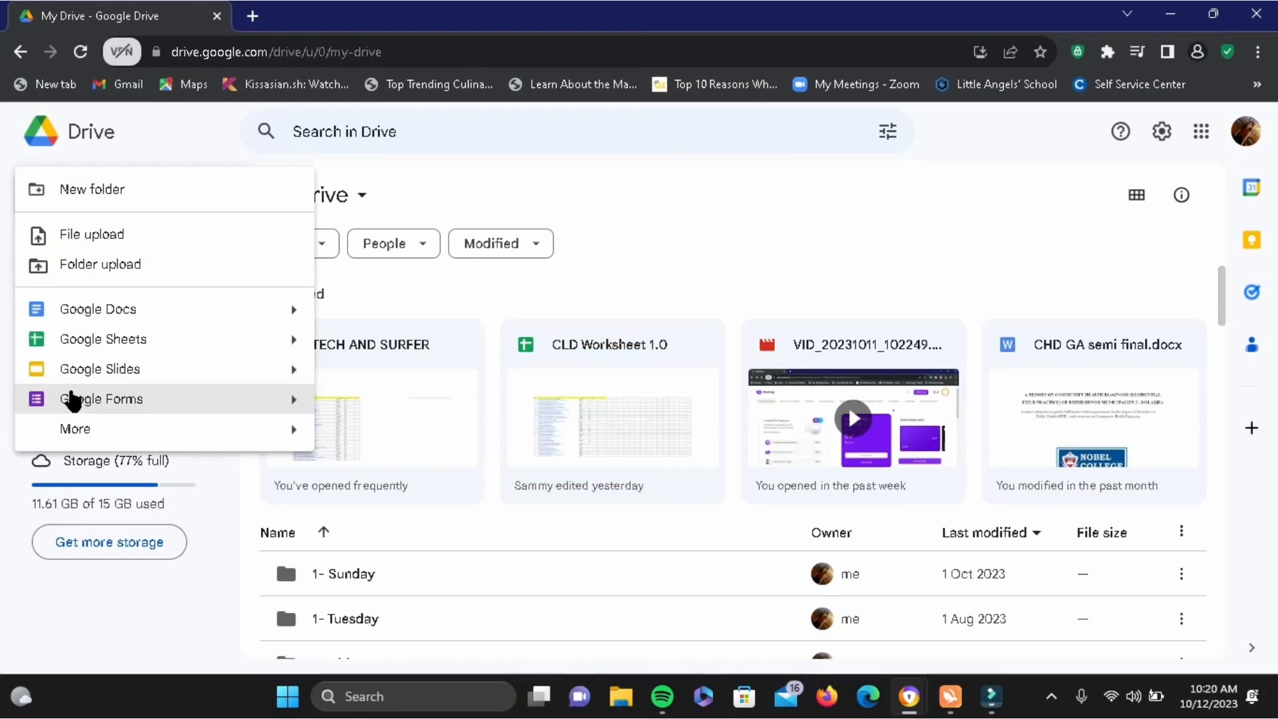
{"action": "left_click", "coordinate": [99, 398]}
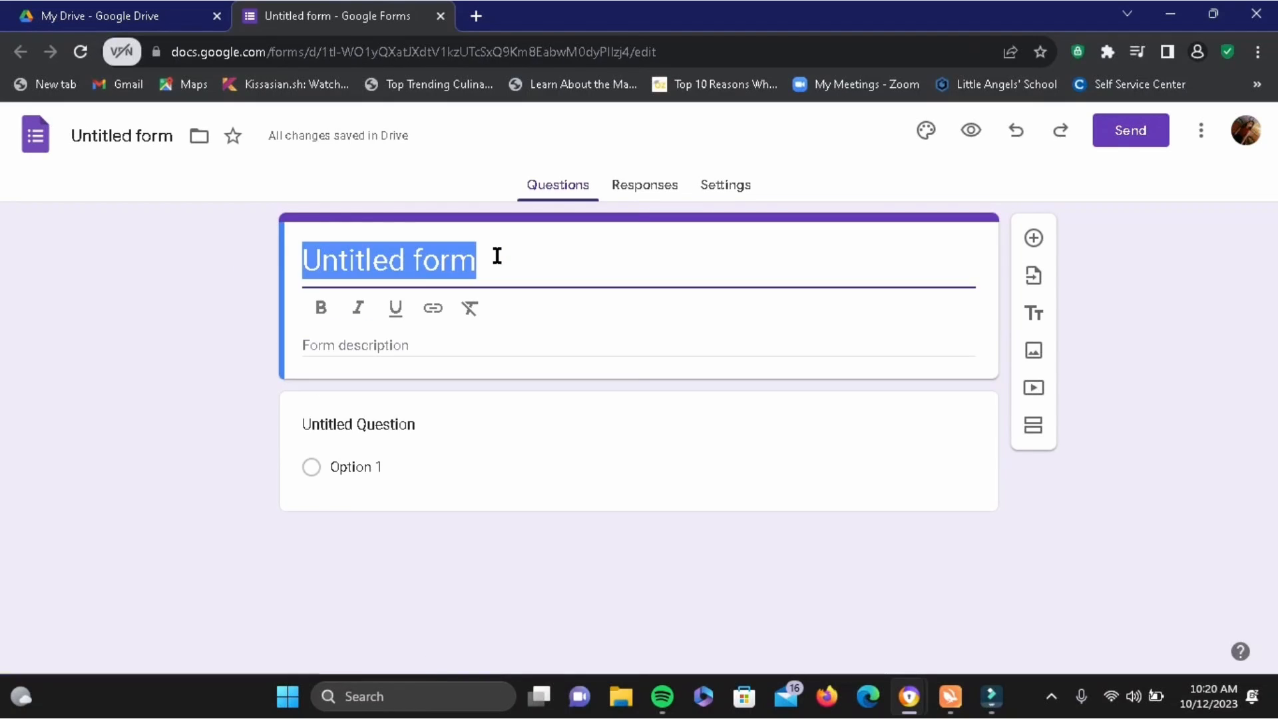
Step: Title the form 'Password encrypted'
{"action": "type", "text": "Passw"}
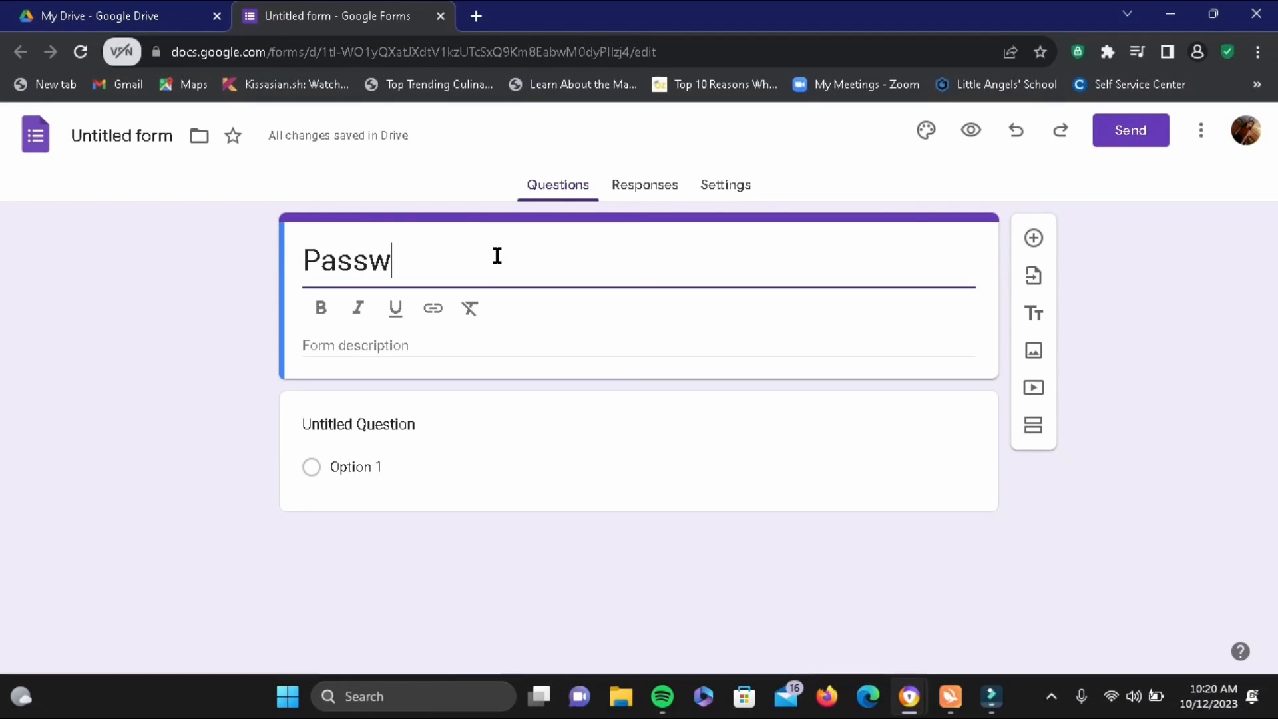
{"action": "type", "text": "ord"}
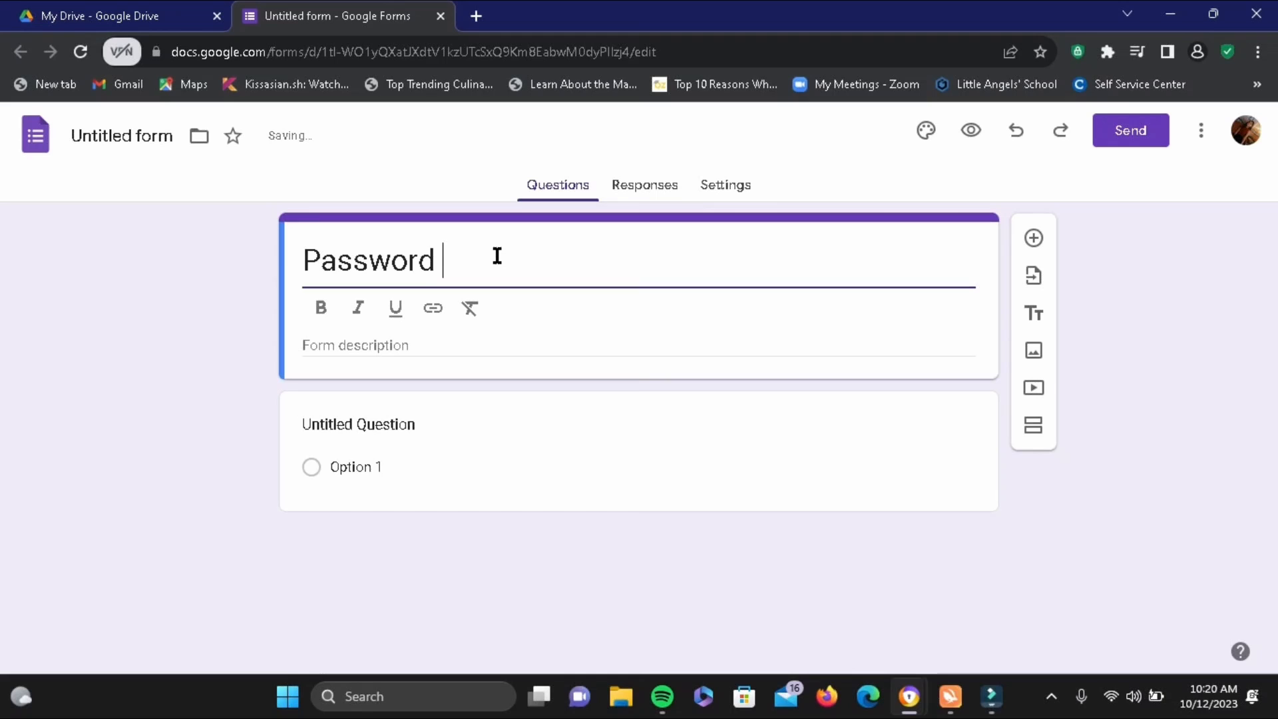
{"action": "type", "text": "encryp"}
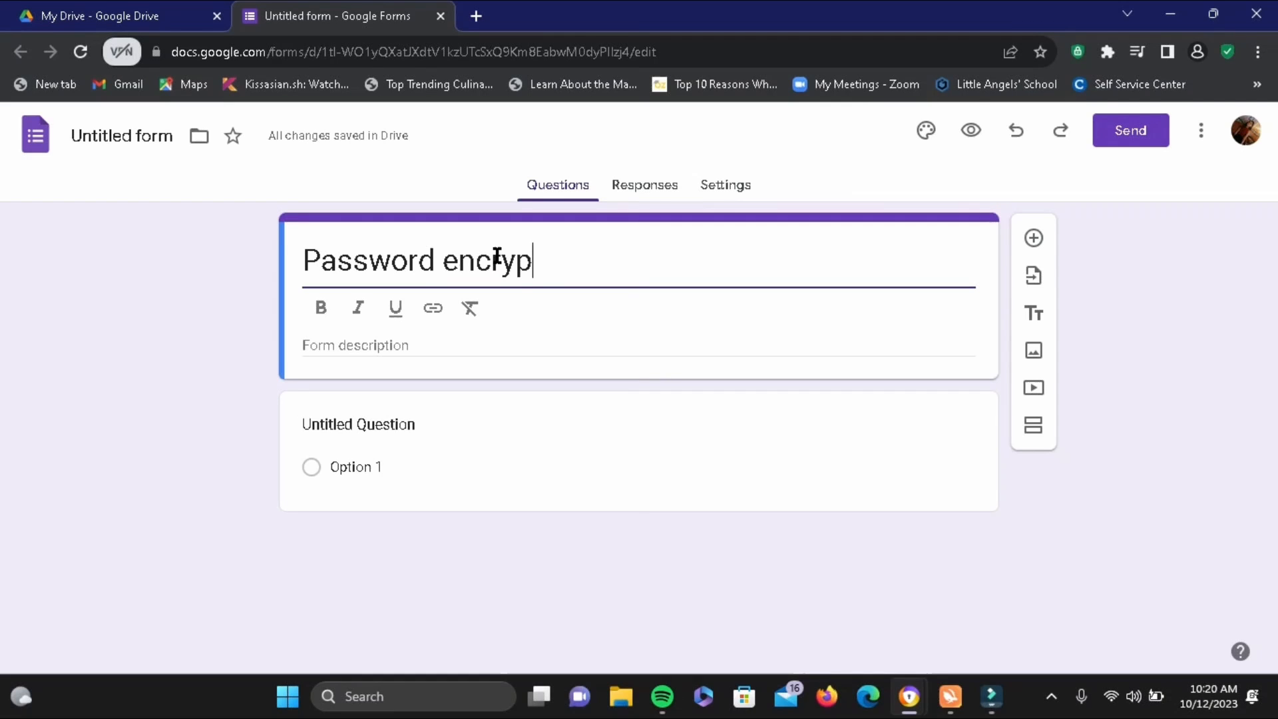
{"action": "type", "text": "ted"}
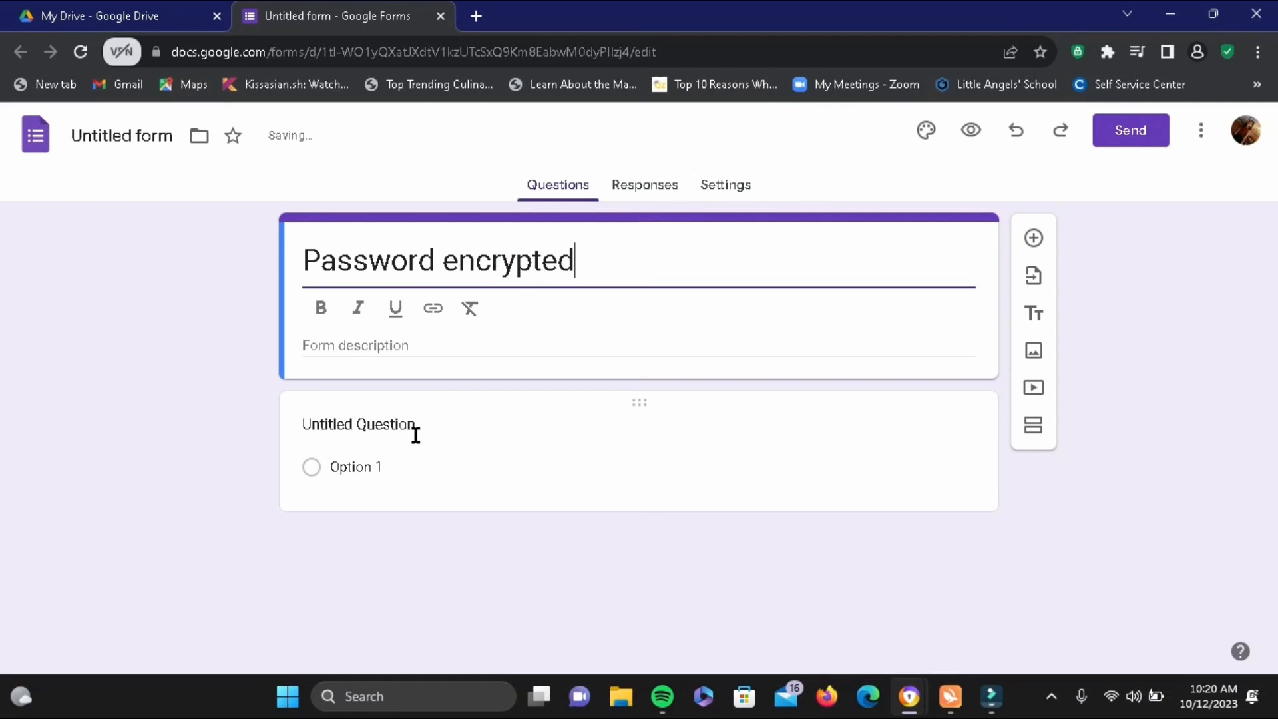
Step: Word the first question as 'Enter password'
{"action": "left_click", "coordinate": [359, 423]}
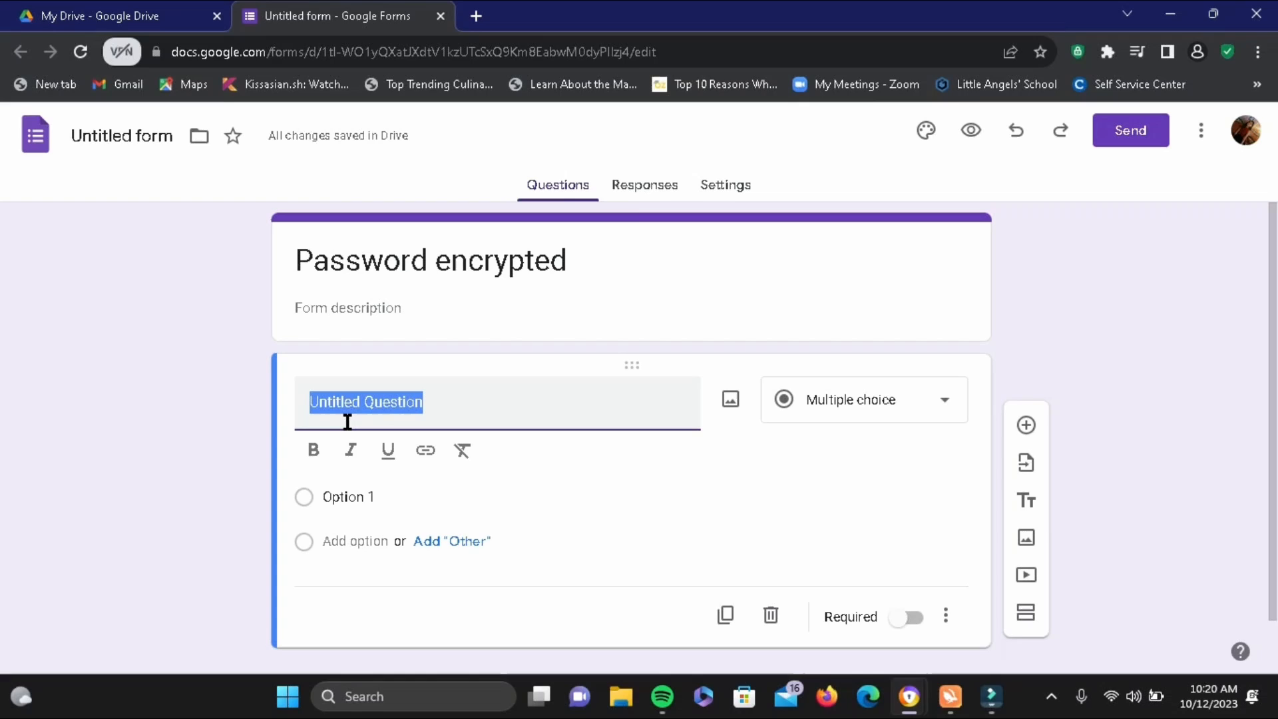
{"action": "type", "text": "E"}
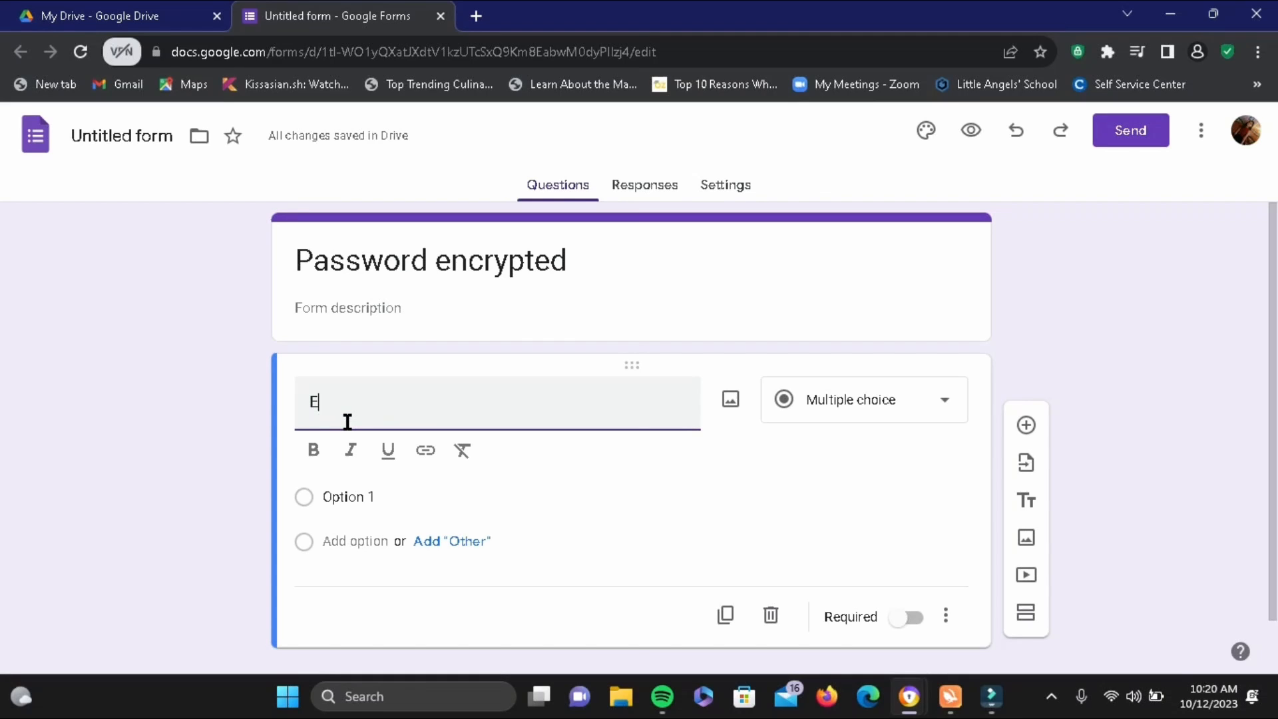
{"action": "type", "text": "nter"}
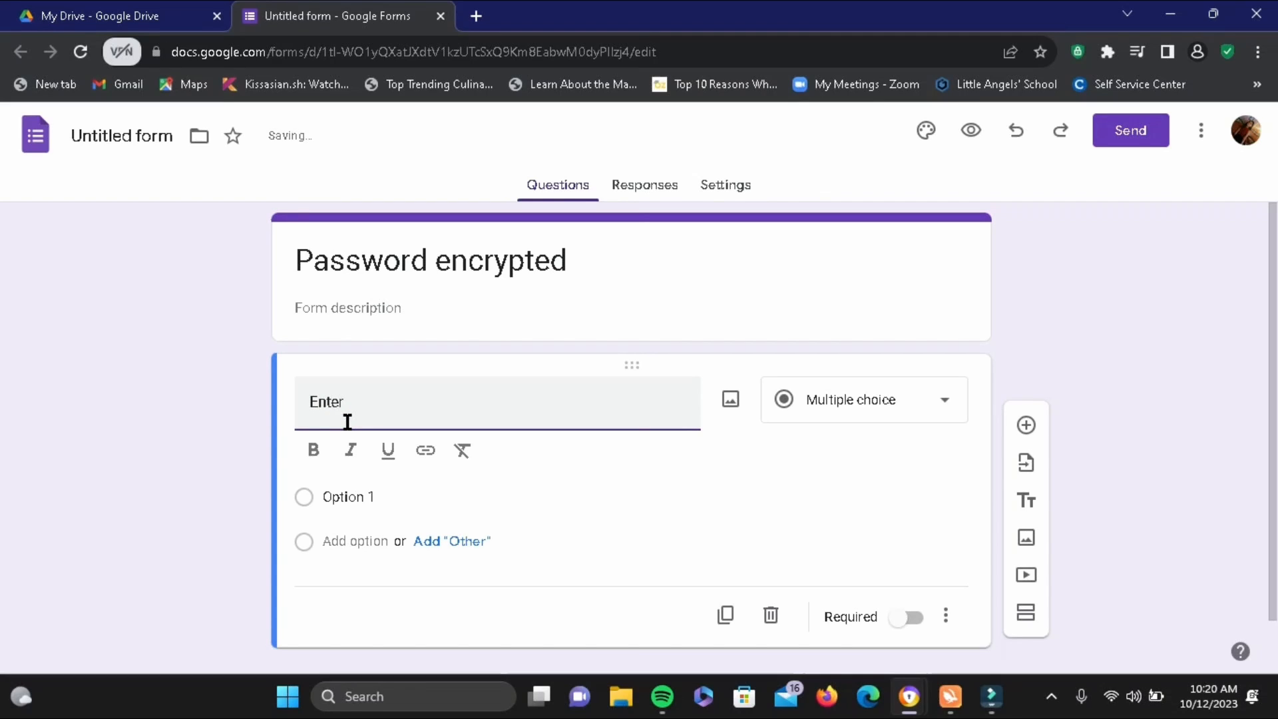
{"action": "type", "text": "passwo"}
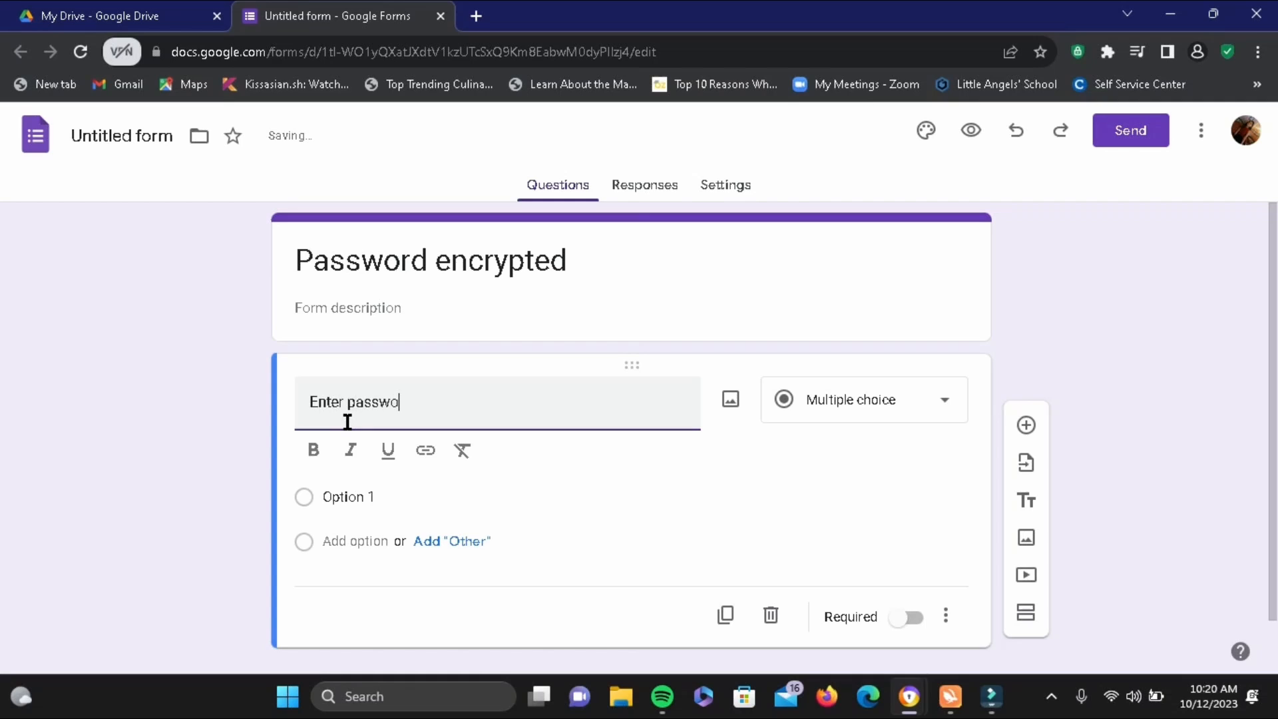
{"action": "type", "text": "rd"}
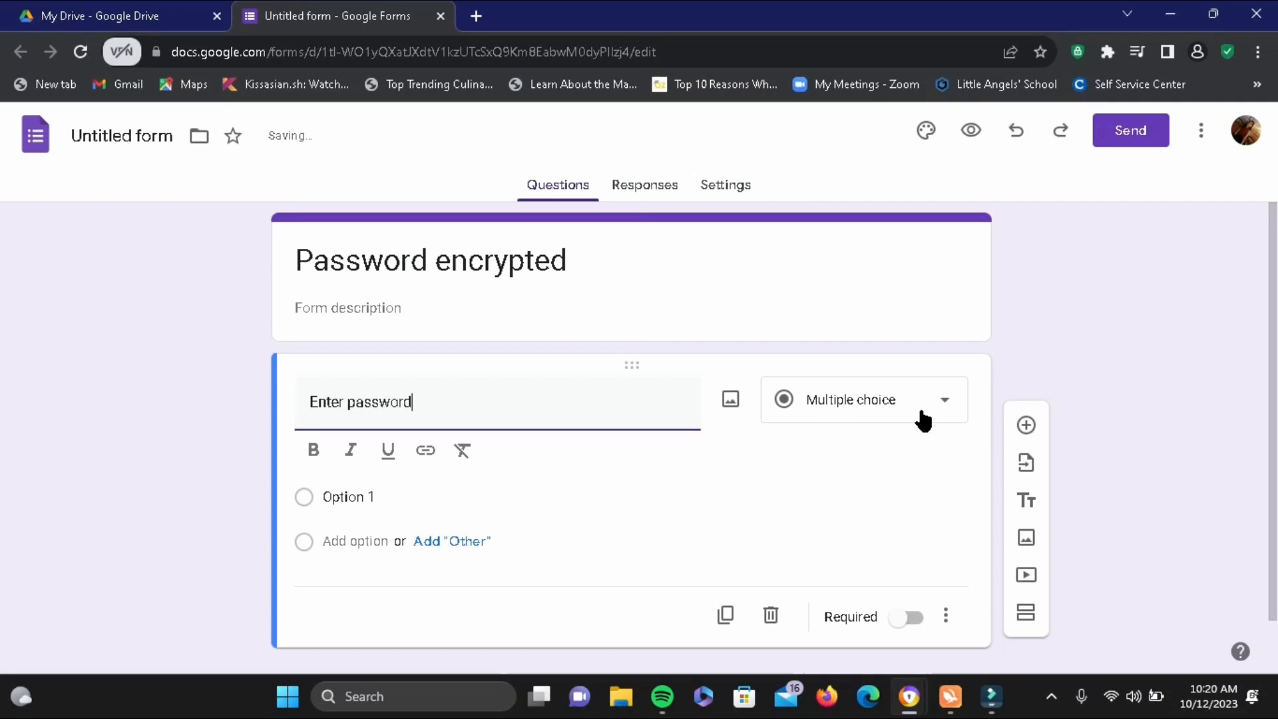
Step: Make the password question a required Short answer
{"action": "left_click", "coordinate": [861, 399]}
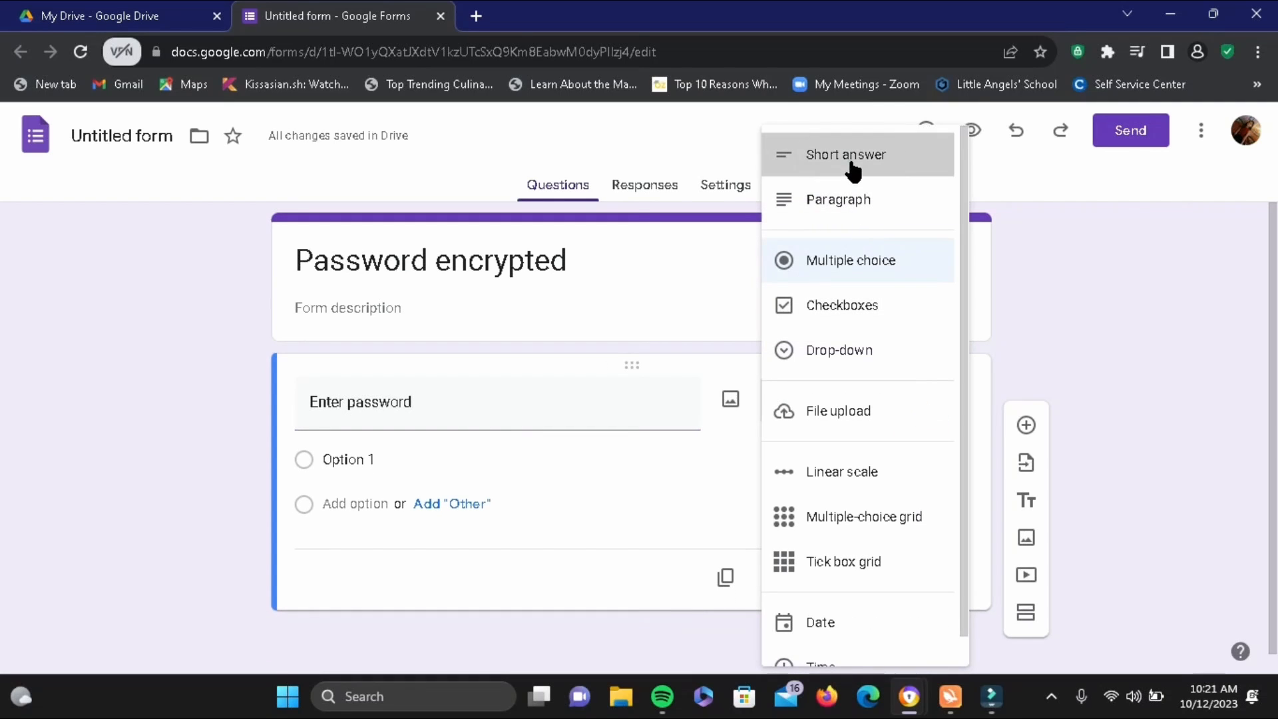
{"action": "left_click", "coordinate": [846, 155]}
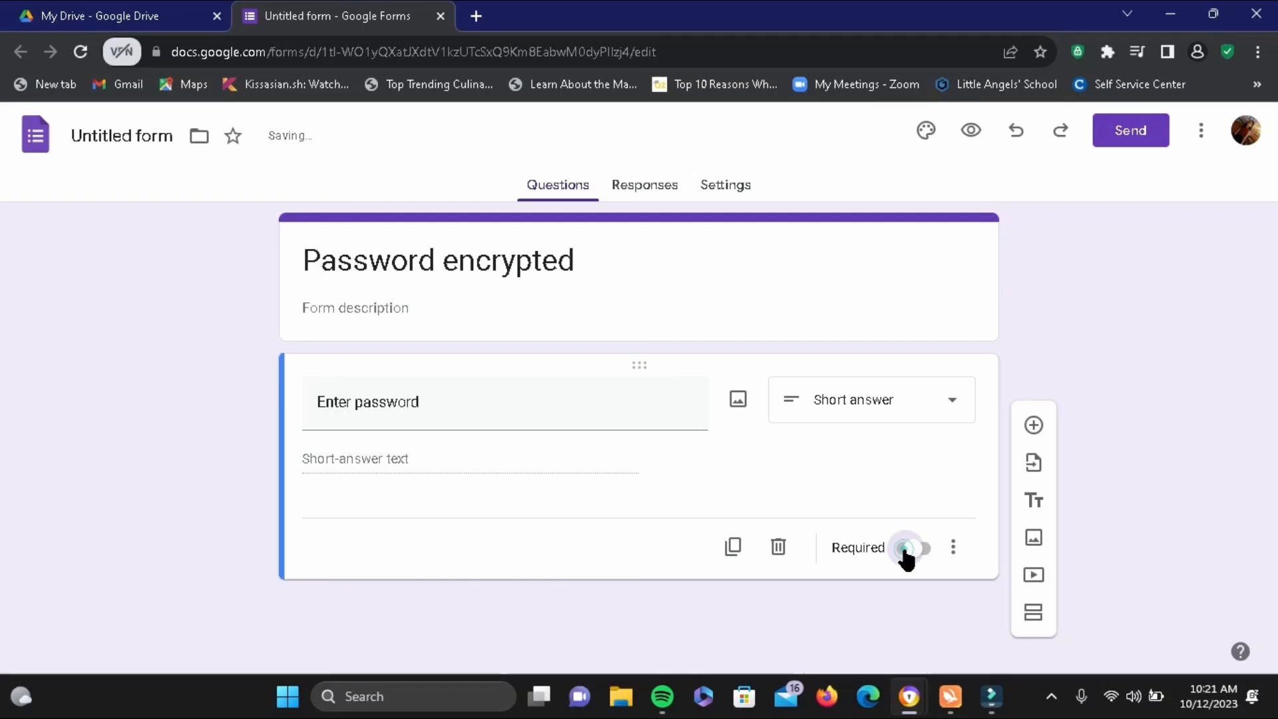
{"action": "left_click", "coordinate": [953, 547]}
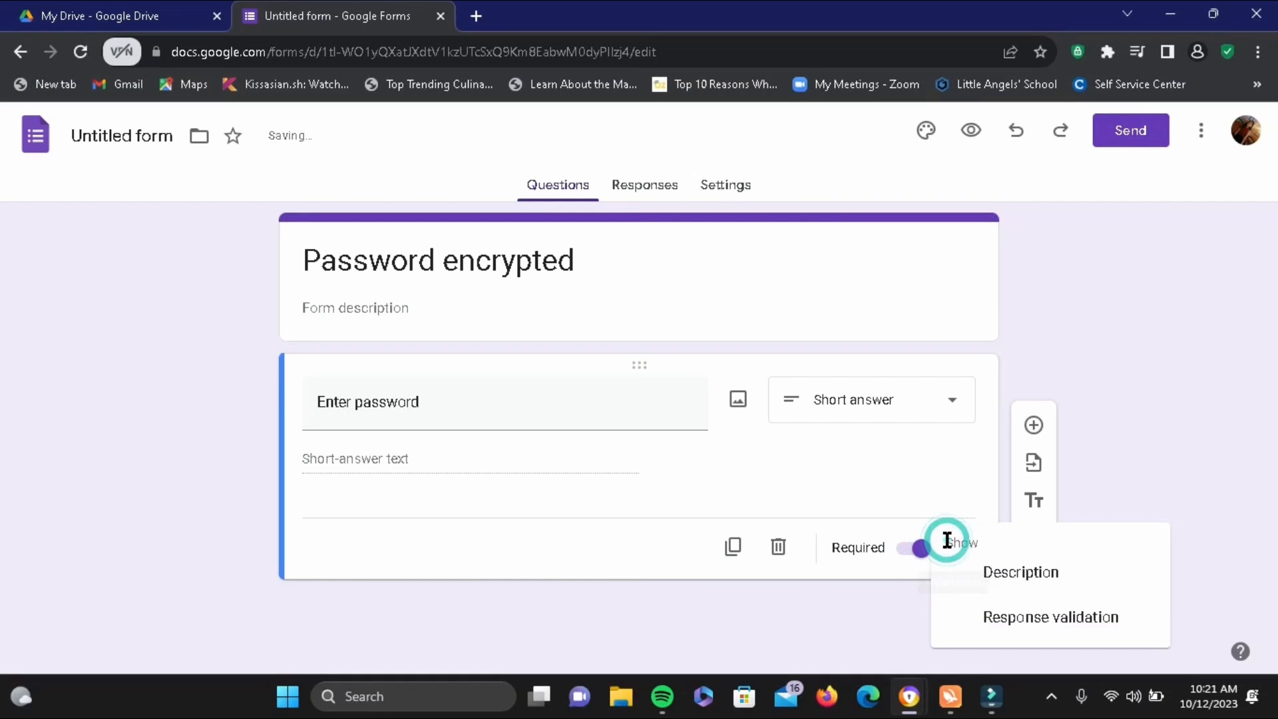
{"action": "left_click", "coordinate": [1051, 616]}
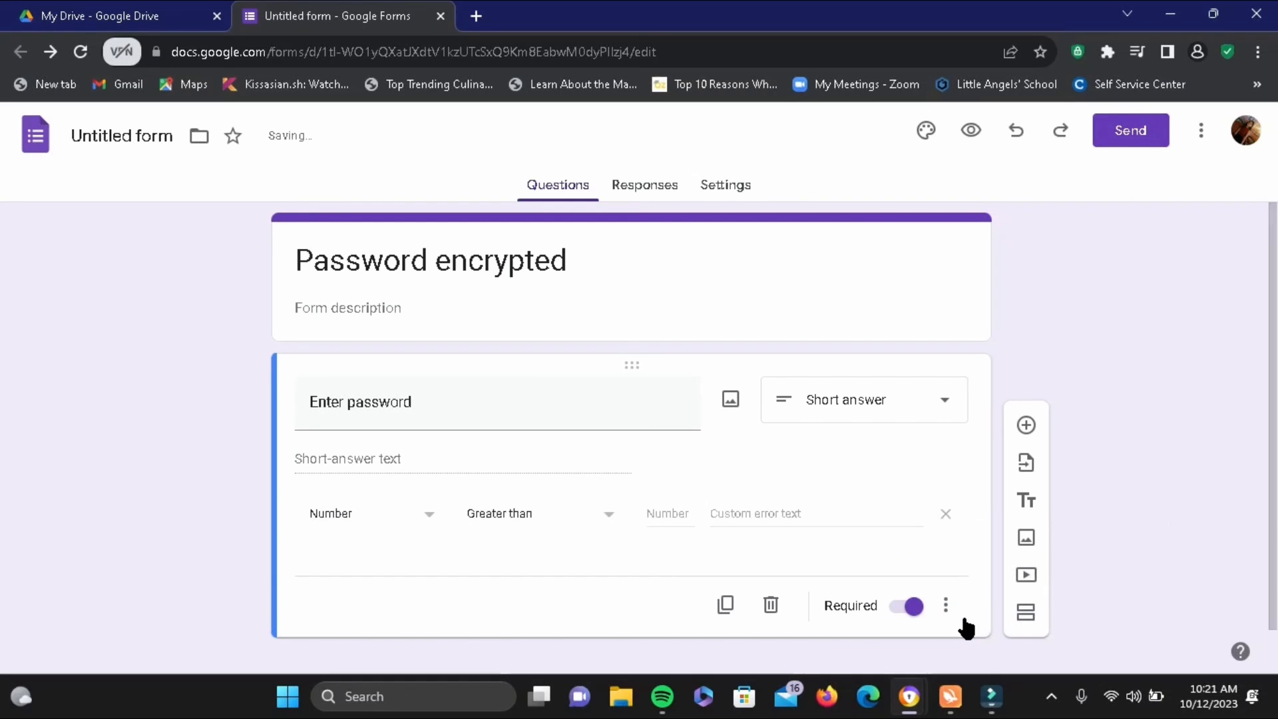
{"action": "left_click", "coordinate": [371, 512]}
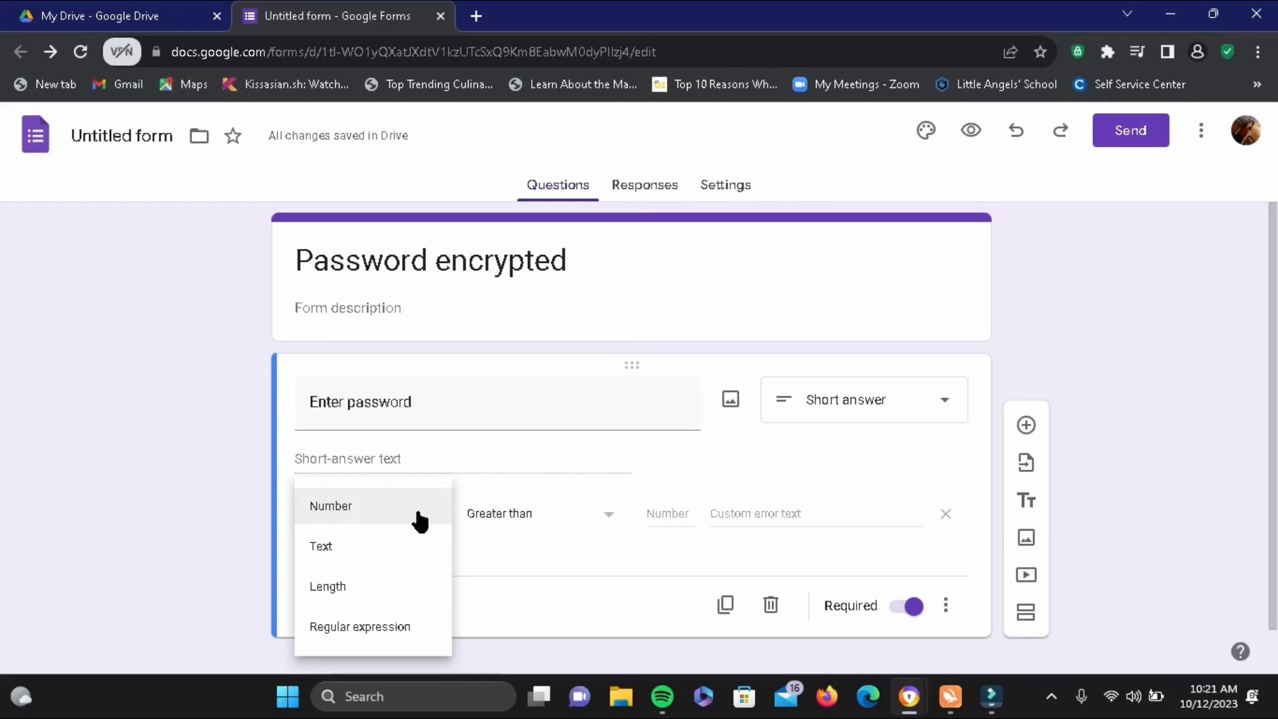
{"action": "left_click", "coordinate": [321, 546]}
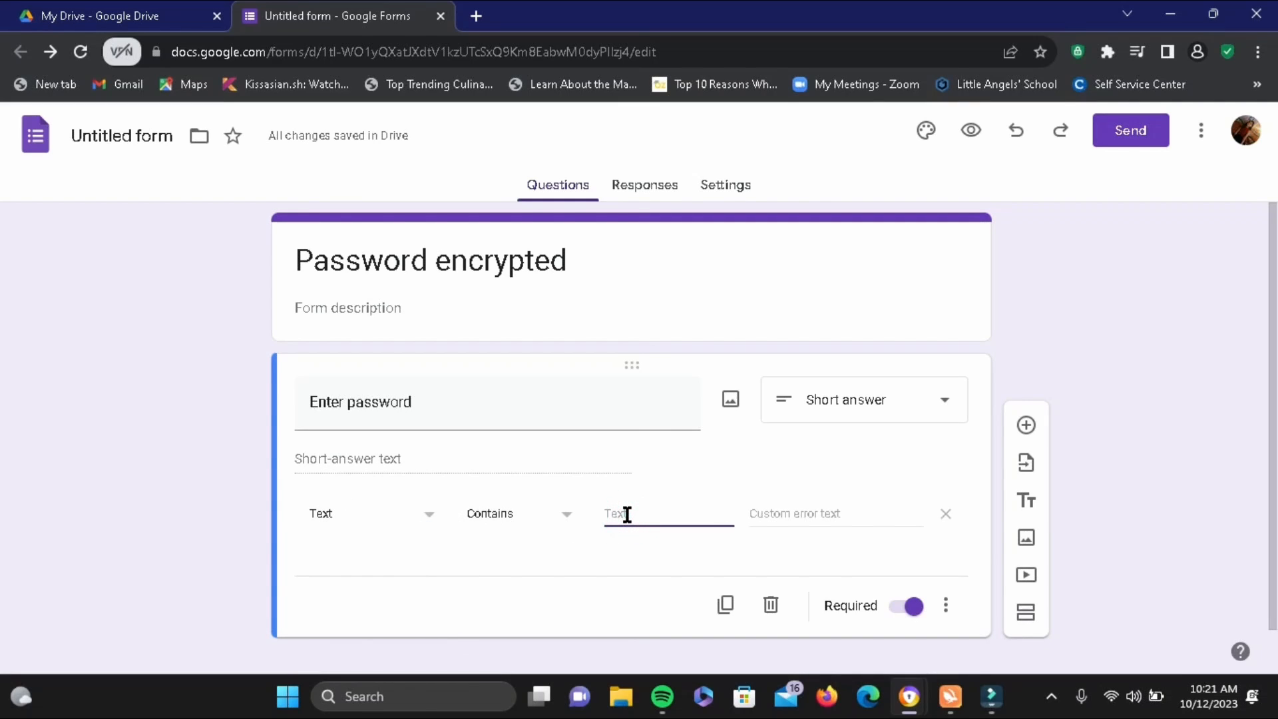
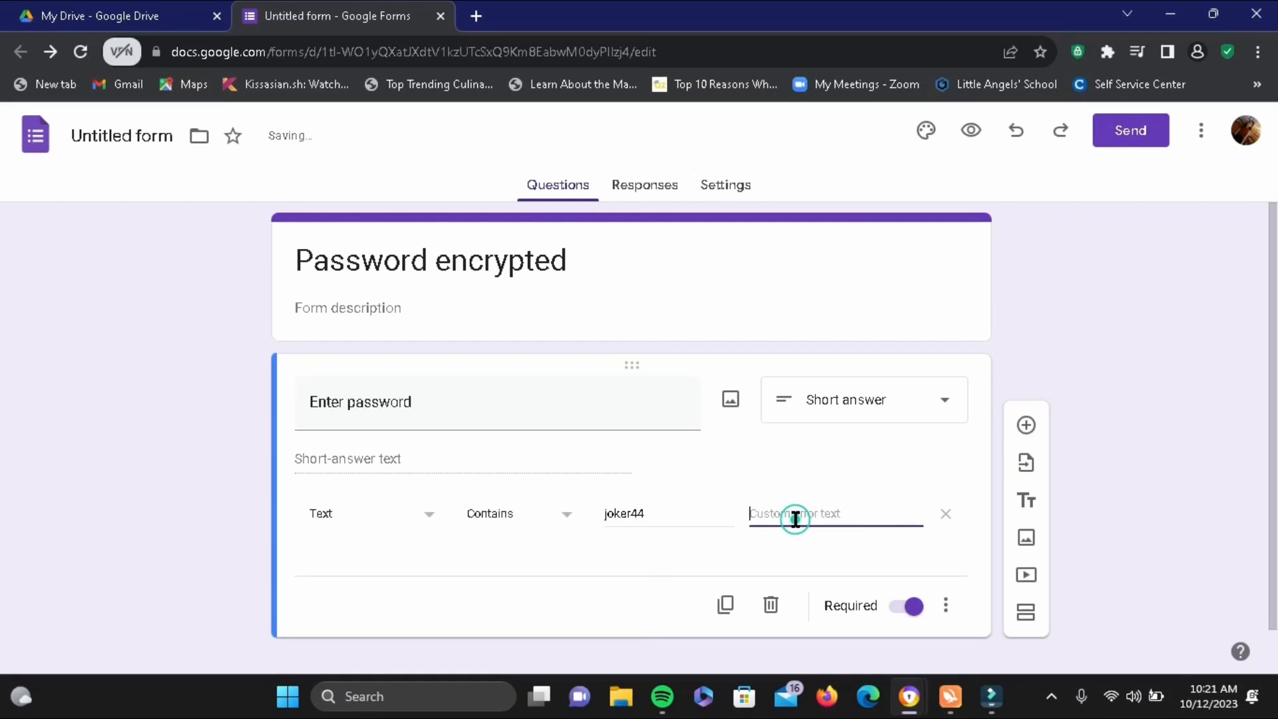
{"action": "type", "text": "wrong"}
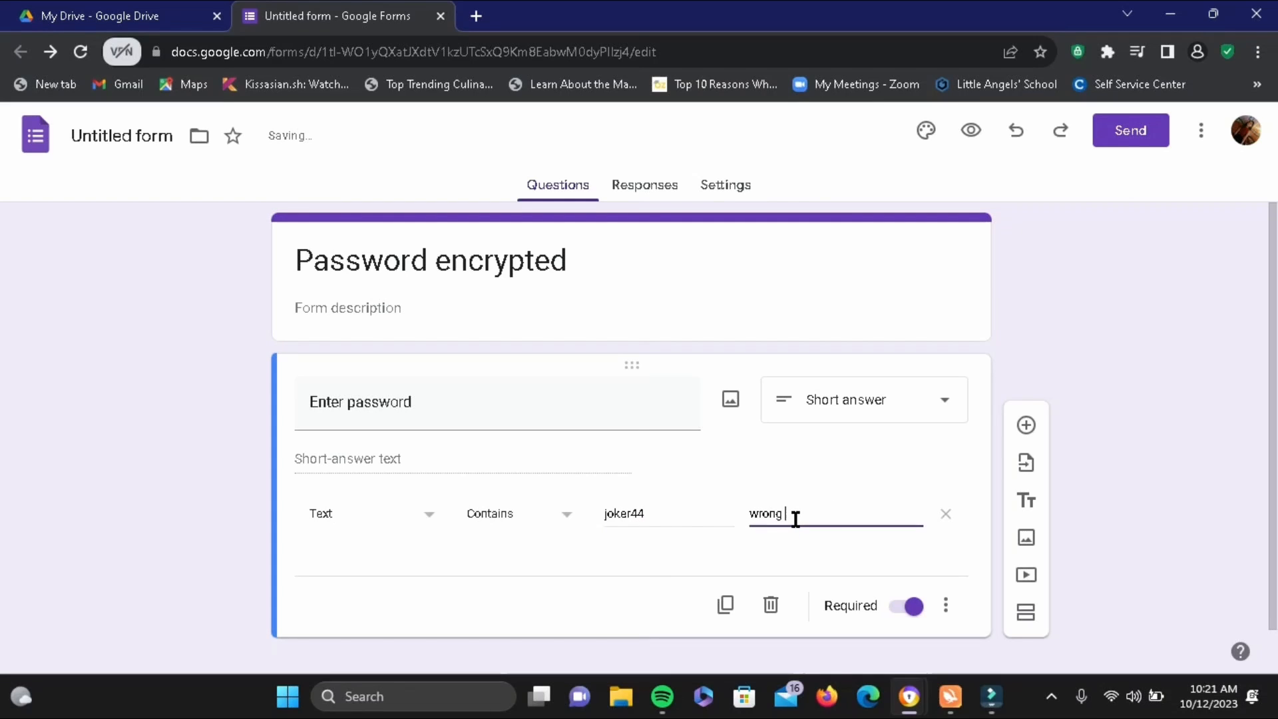
{"action": "type", "text": "password"}
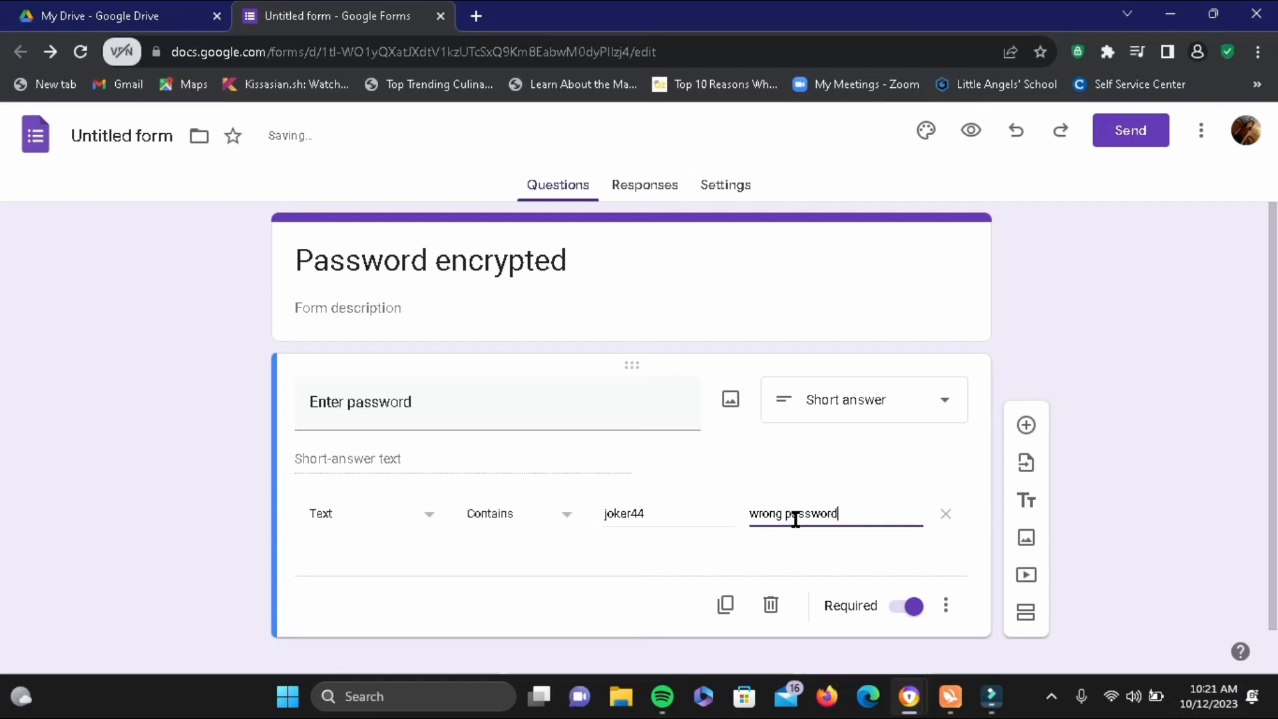
Step: Set the Presentation confirmation message to 'Thank you for your response.'
{"action": "left_click", "coordinate": [724, 185]}
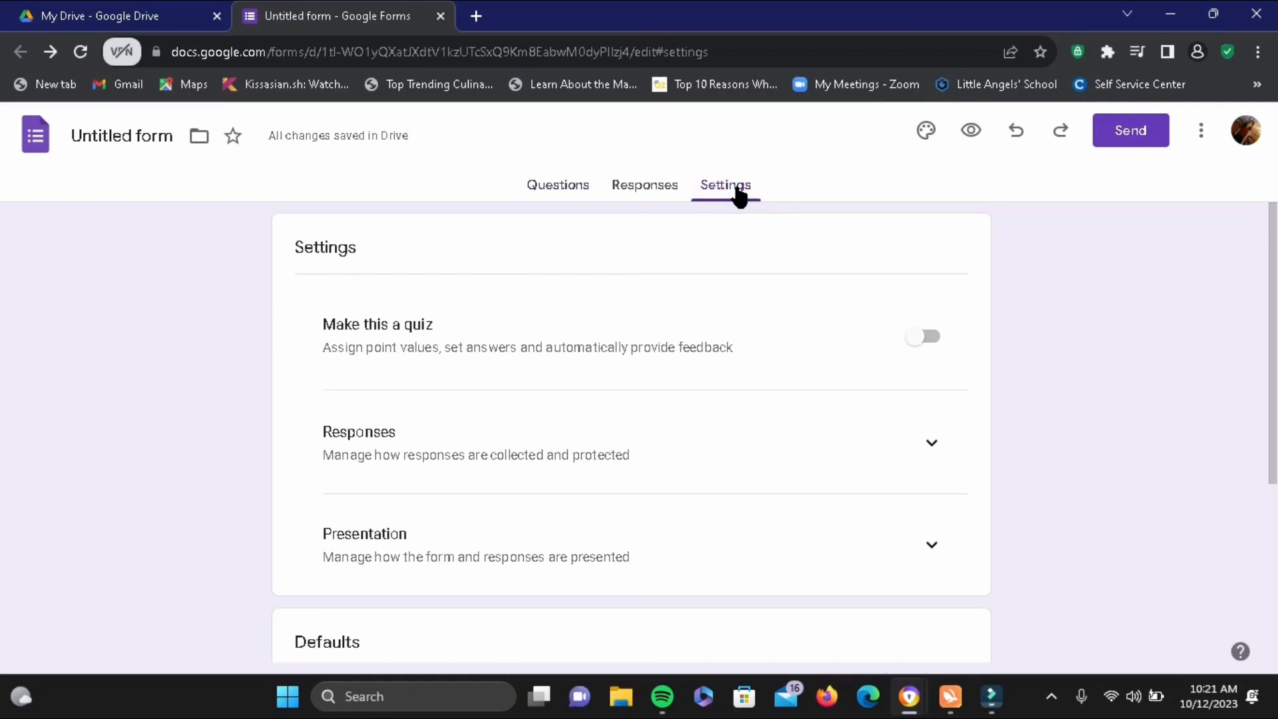
{"action": "left_click", "coordinate": [932, 545]}
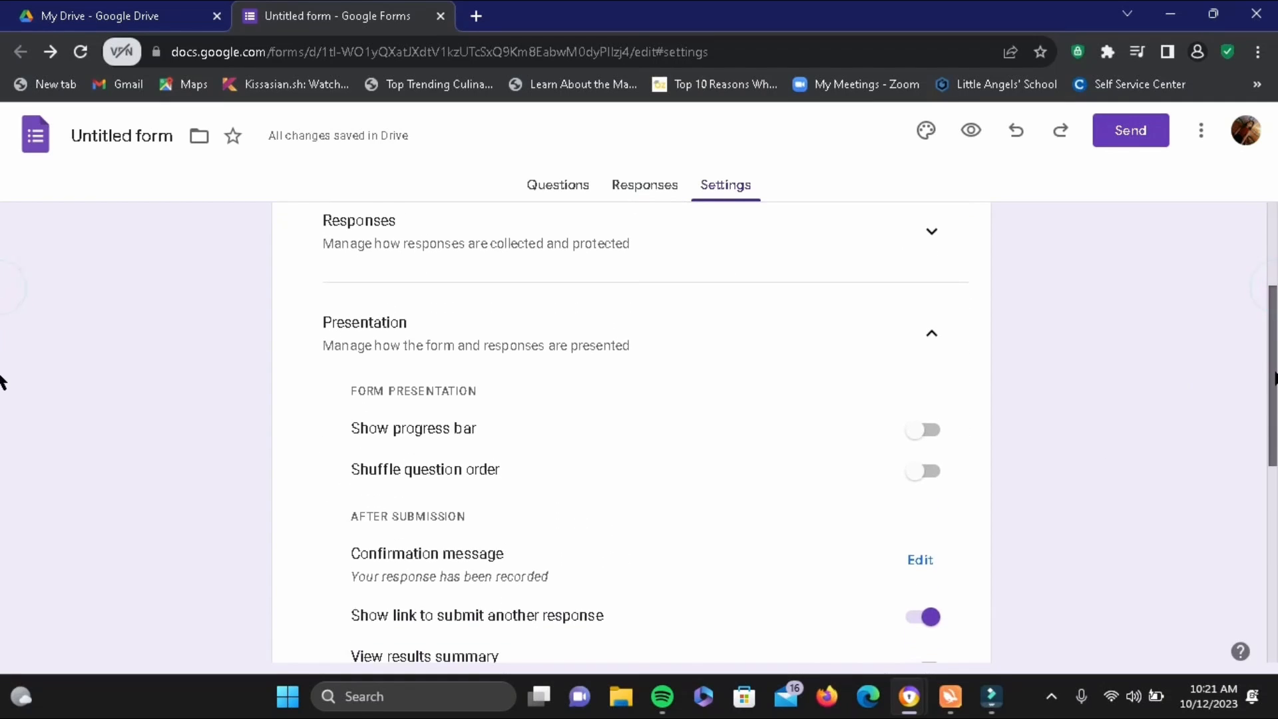
{"action": "scroll", "scroll_direction": "down", "scroll_amount": 3}
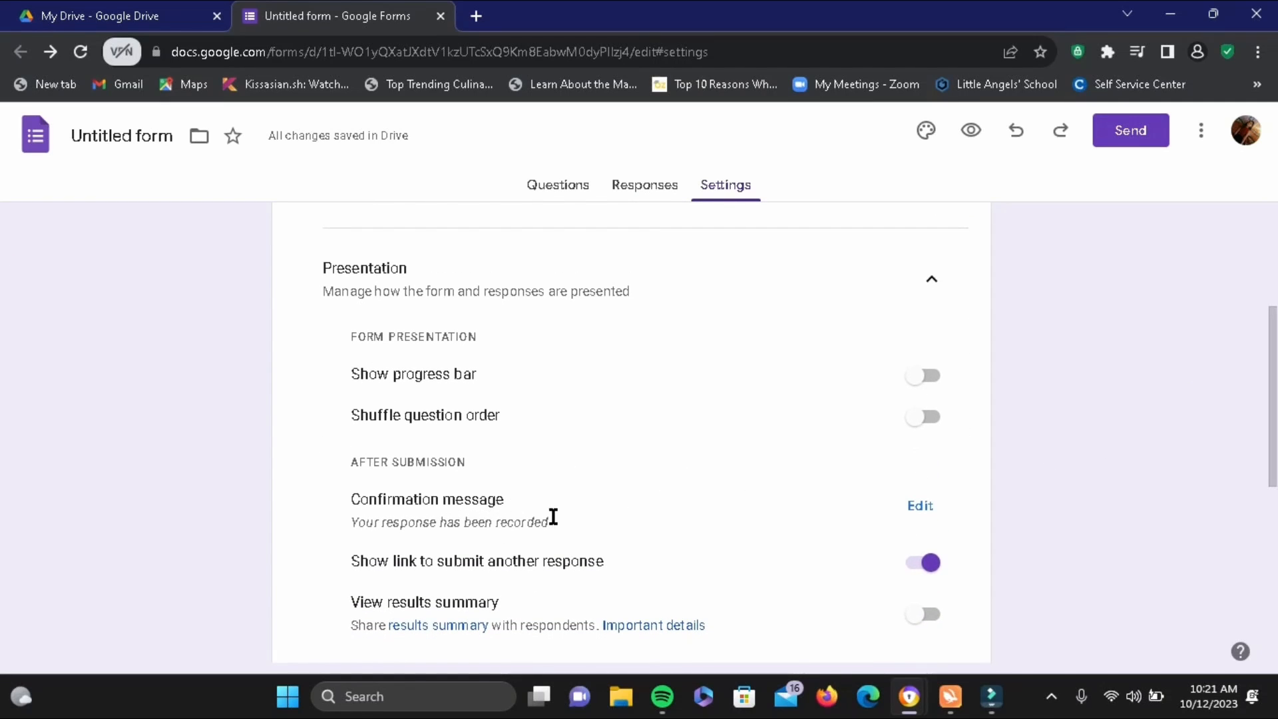
{"action": "left_click", "coordinate": [920, 506]}
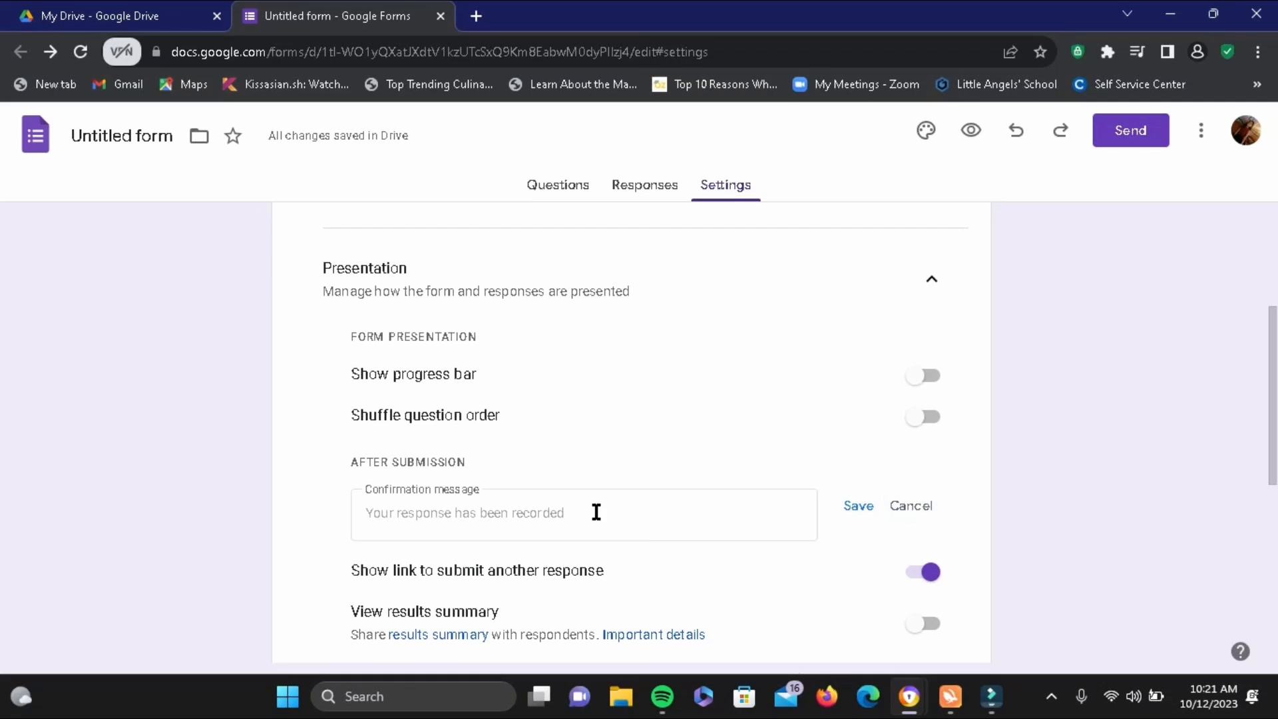
{"action": "type", "text": "Tha"}
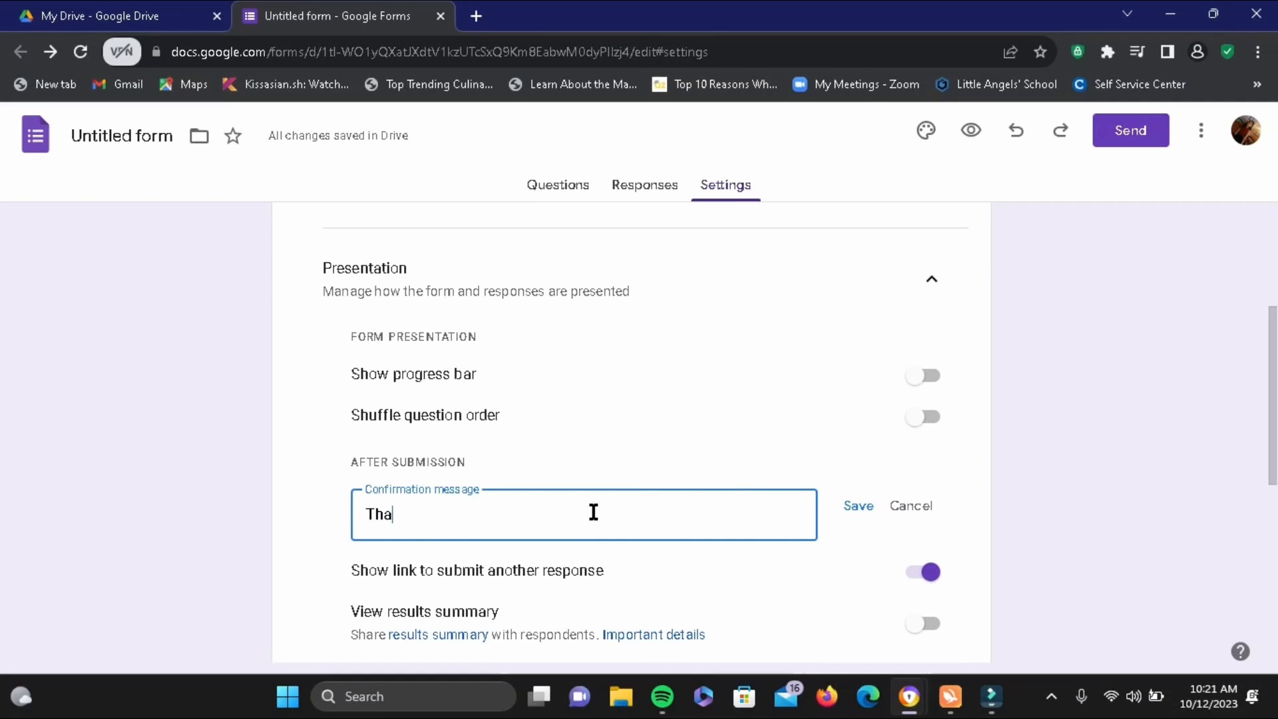
{"action": "type", "text": "nk you"}
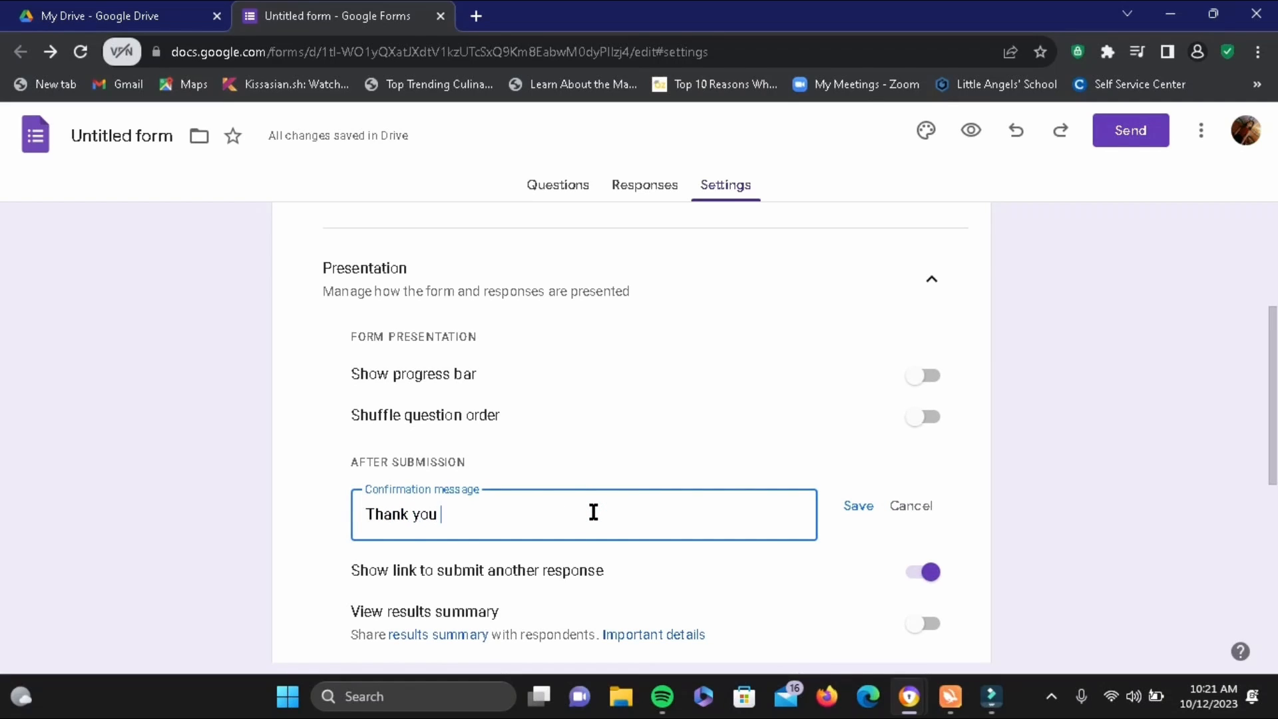
{"action": "type", "text": "for your"}
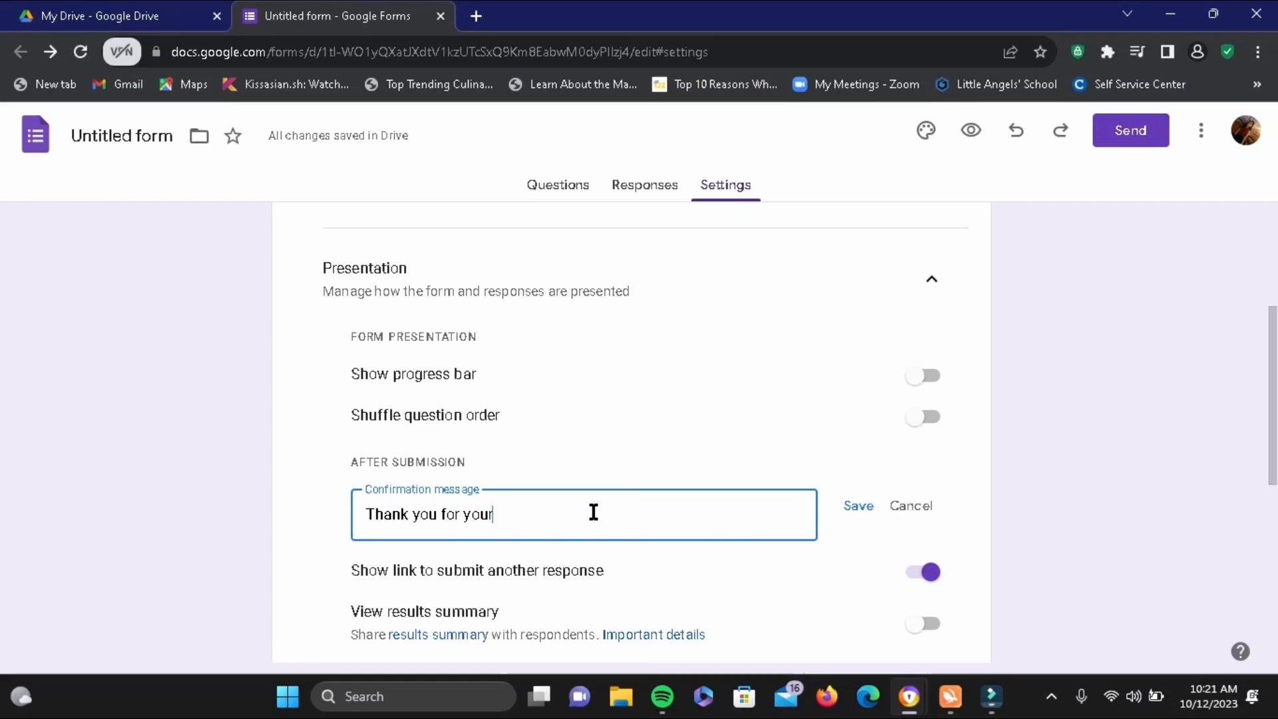
{"action": "type", "text": "respo"}
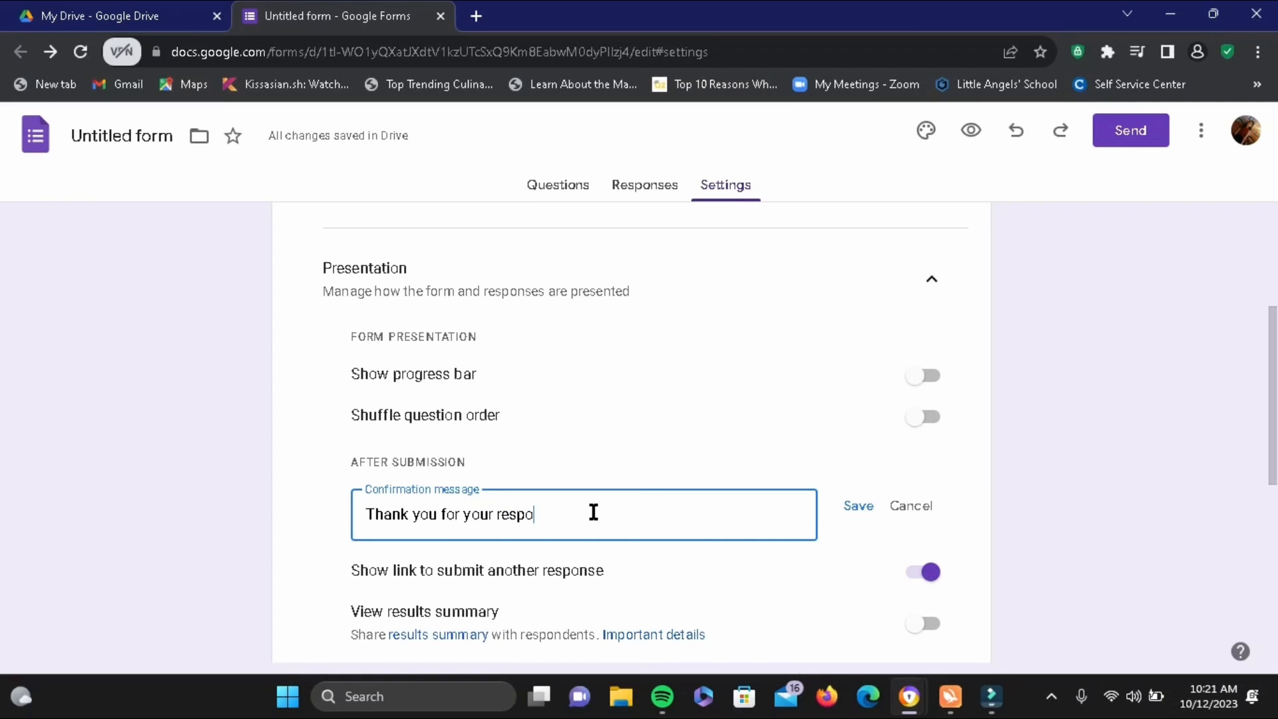
{"action": "type", "text": "nse."}
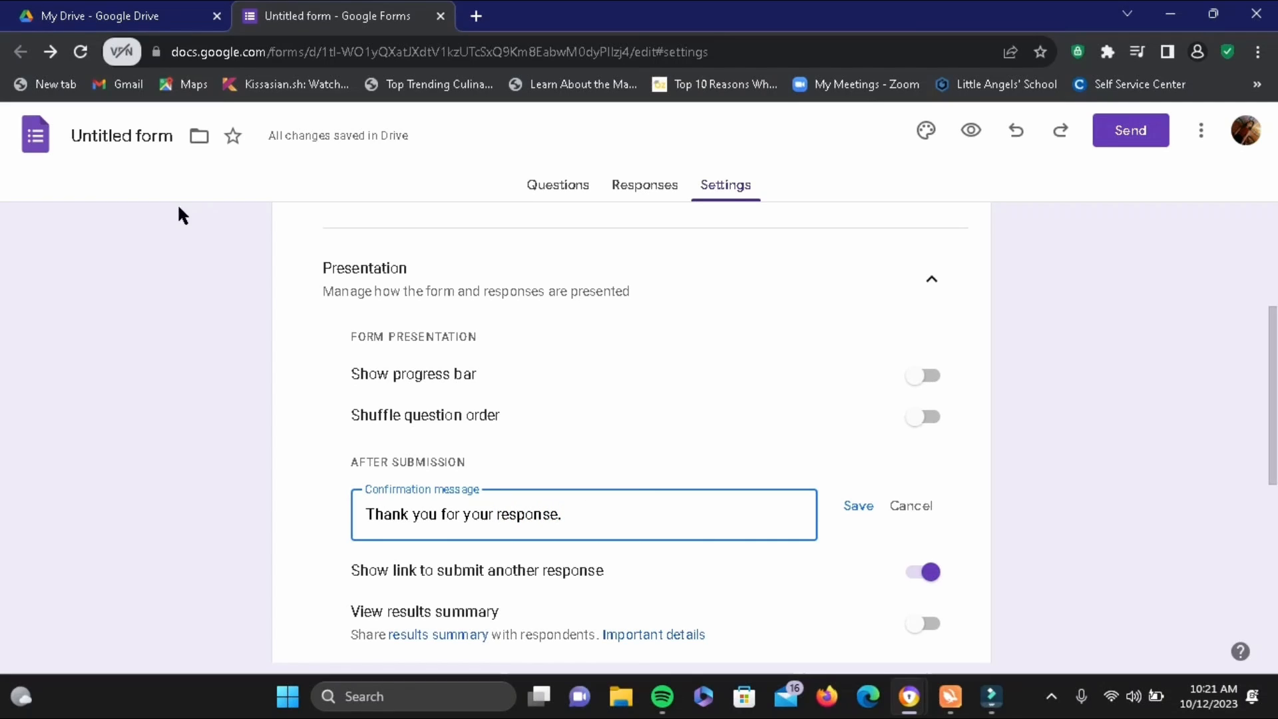
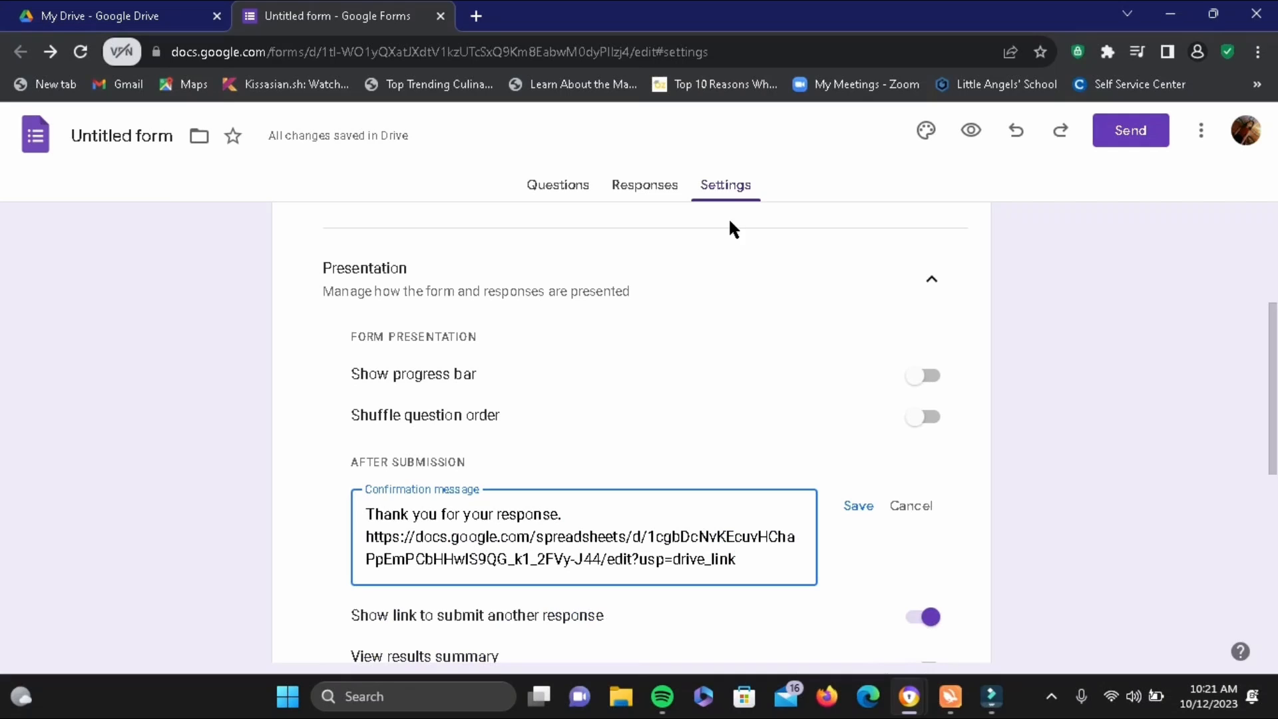
Step: Append the spreadsheet URL to the confirmation, save it and return to Questions
{"action": "left_click", "coordinate": [858, 506]}
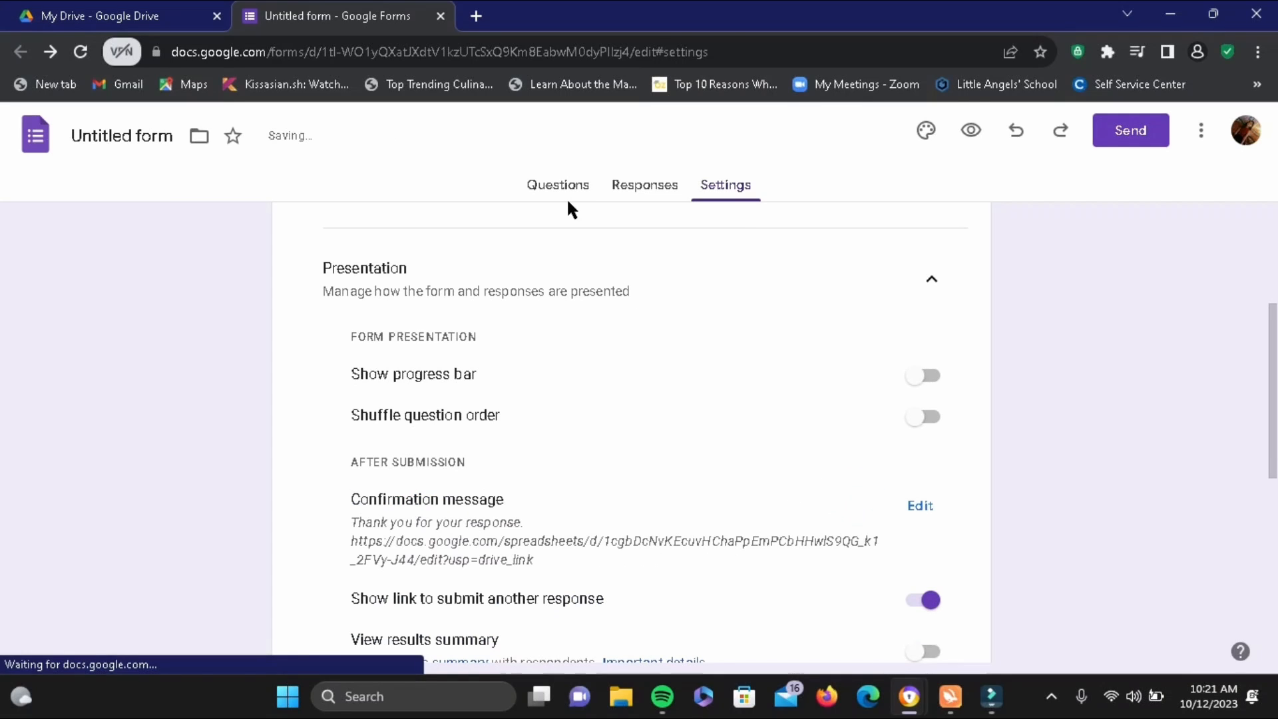
{"action": "left_click", "coordinate": [558, 184]}
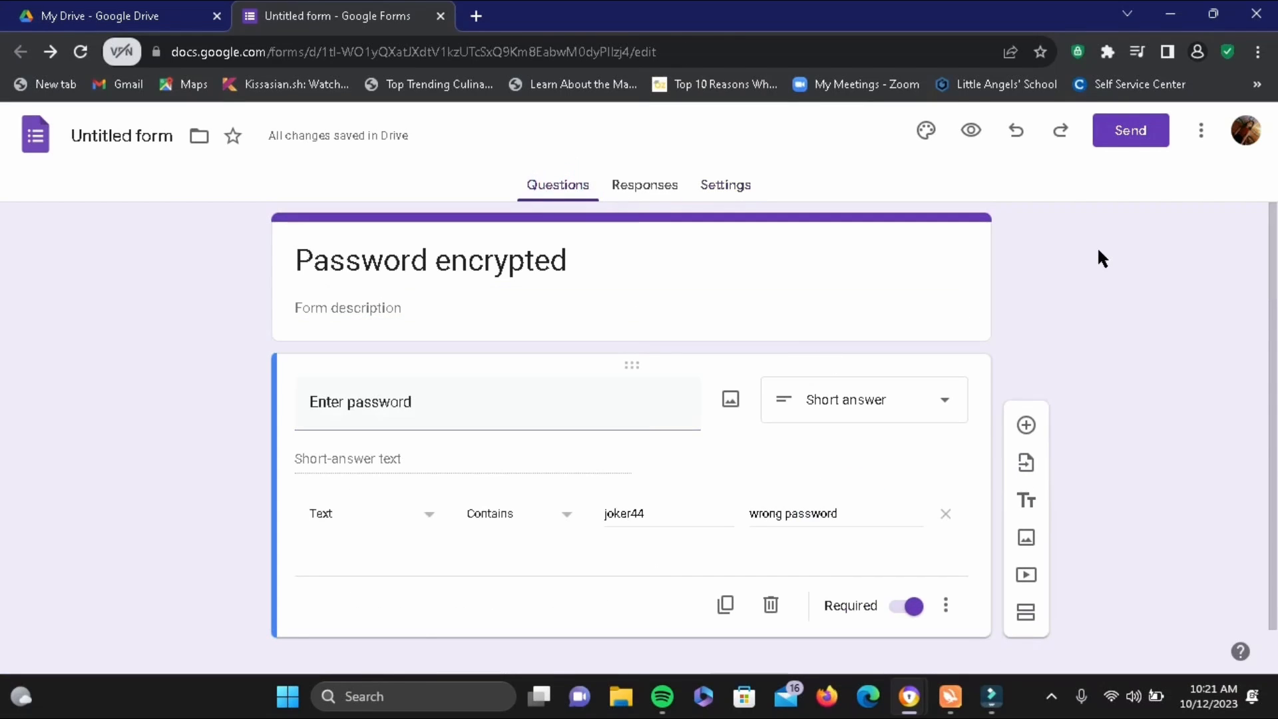
{"action": "left_click", "coordinate": [1130, 130]}
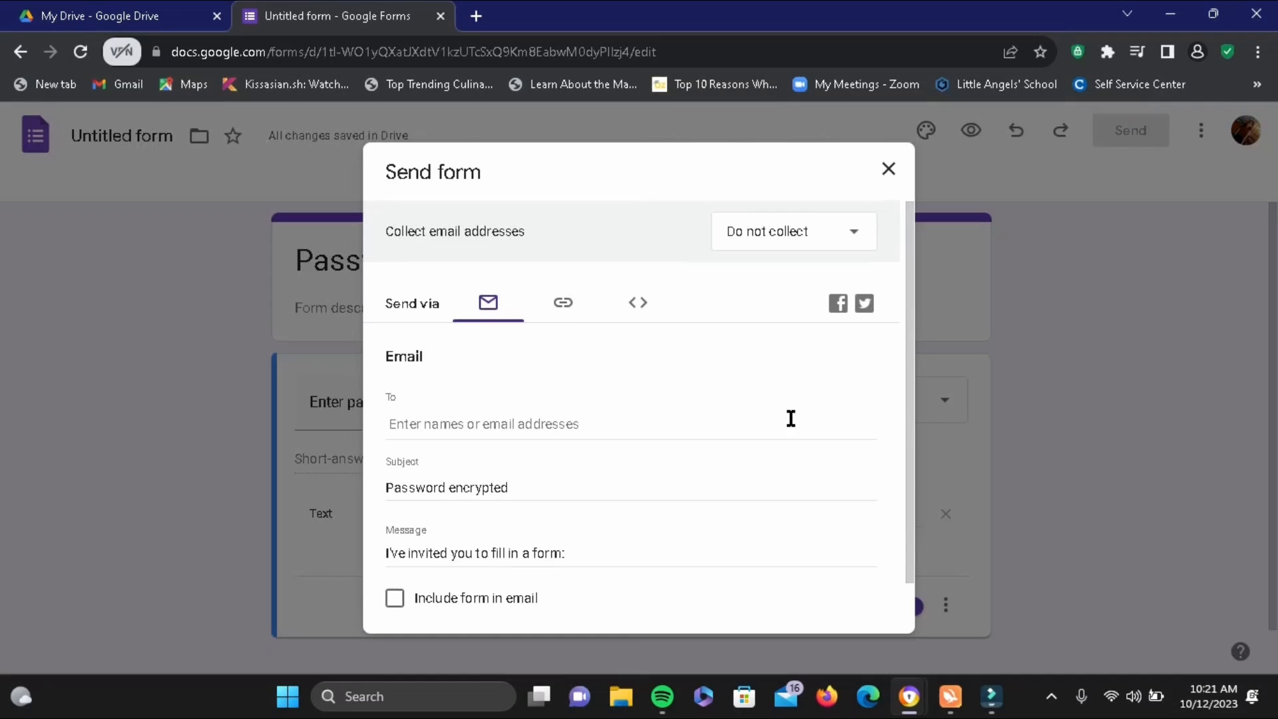
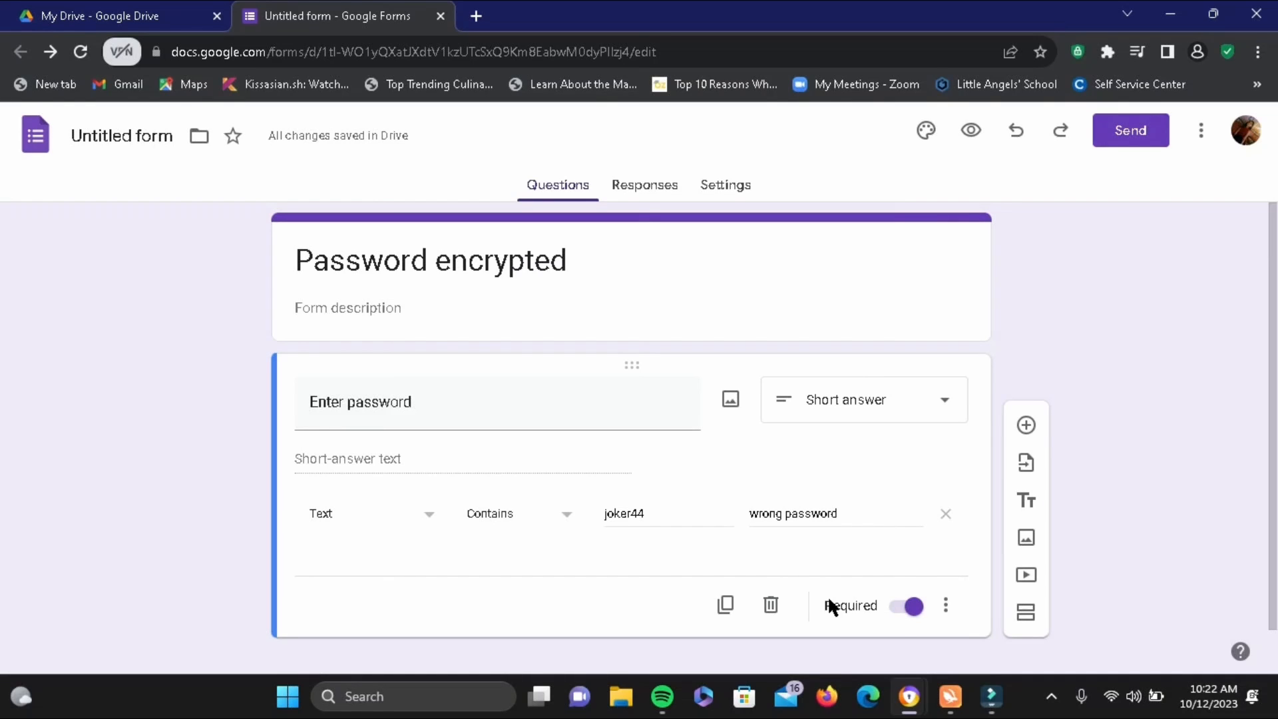
{"action": "mouse_move", "coordinate": [971, 130]}
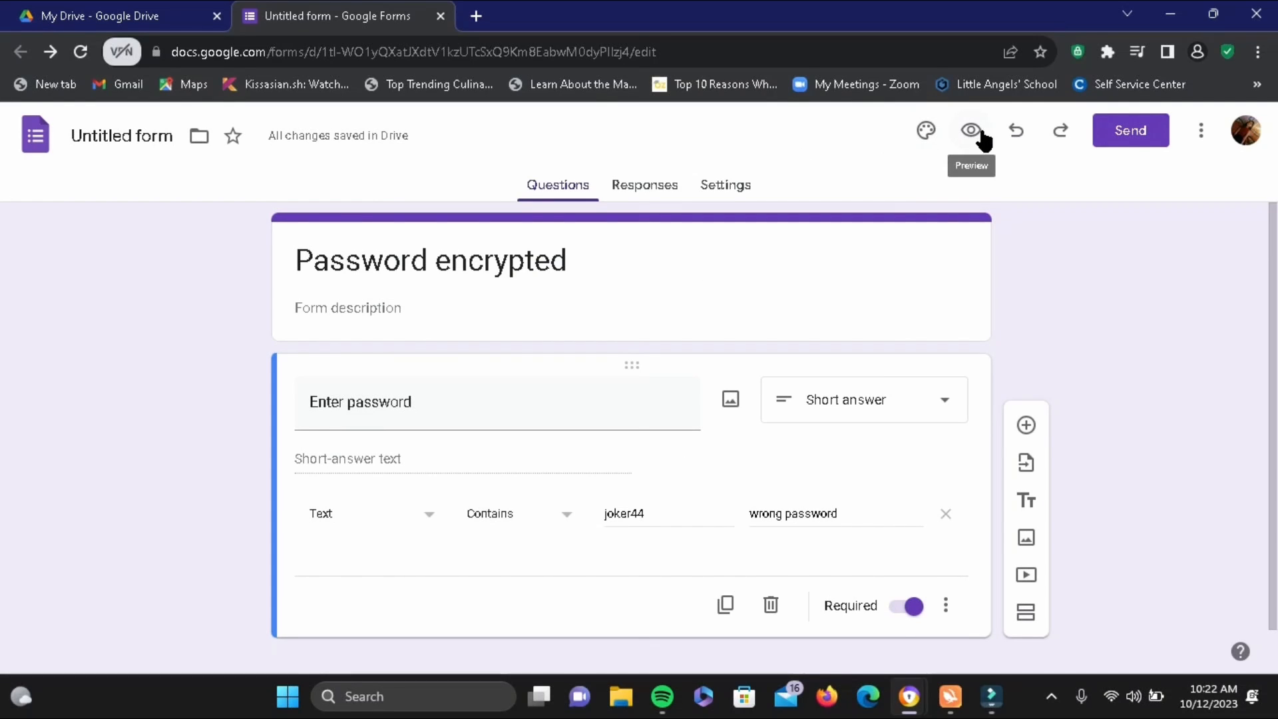
{"action": "left_click", "coordinate": [970, 130]}
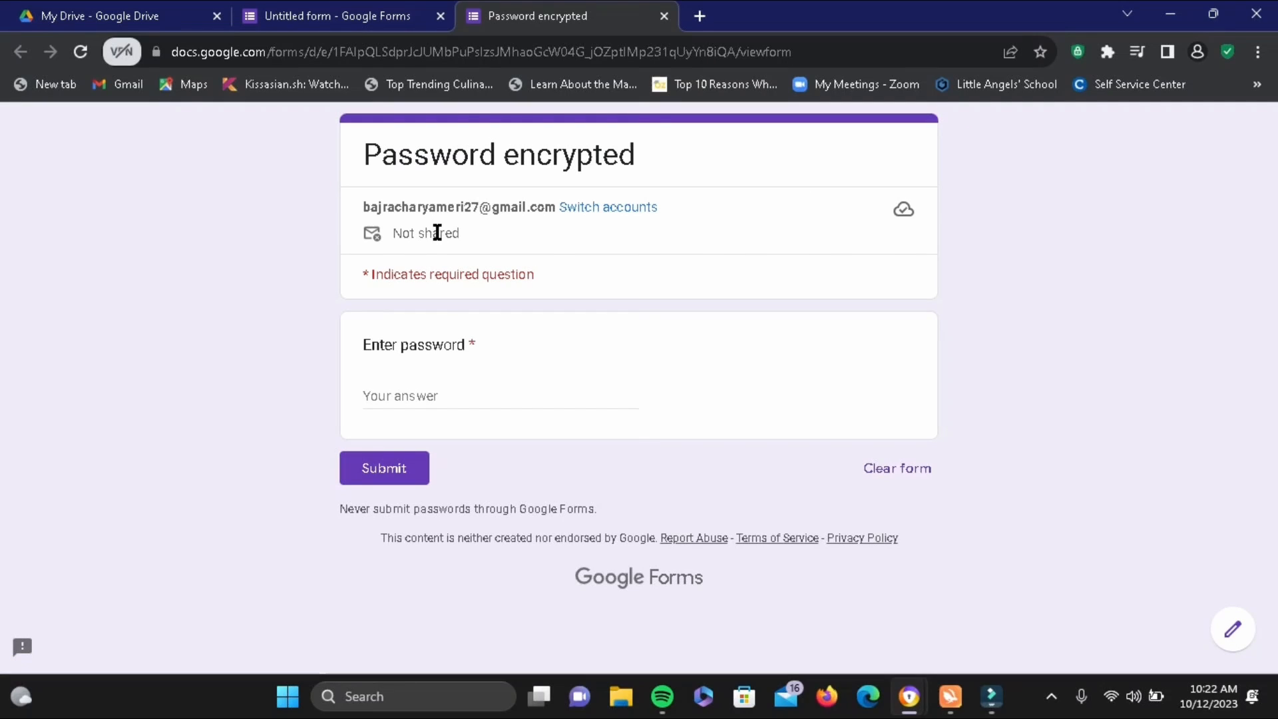
{"action": "mouse_move", "coordinate": [423, 256]}
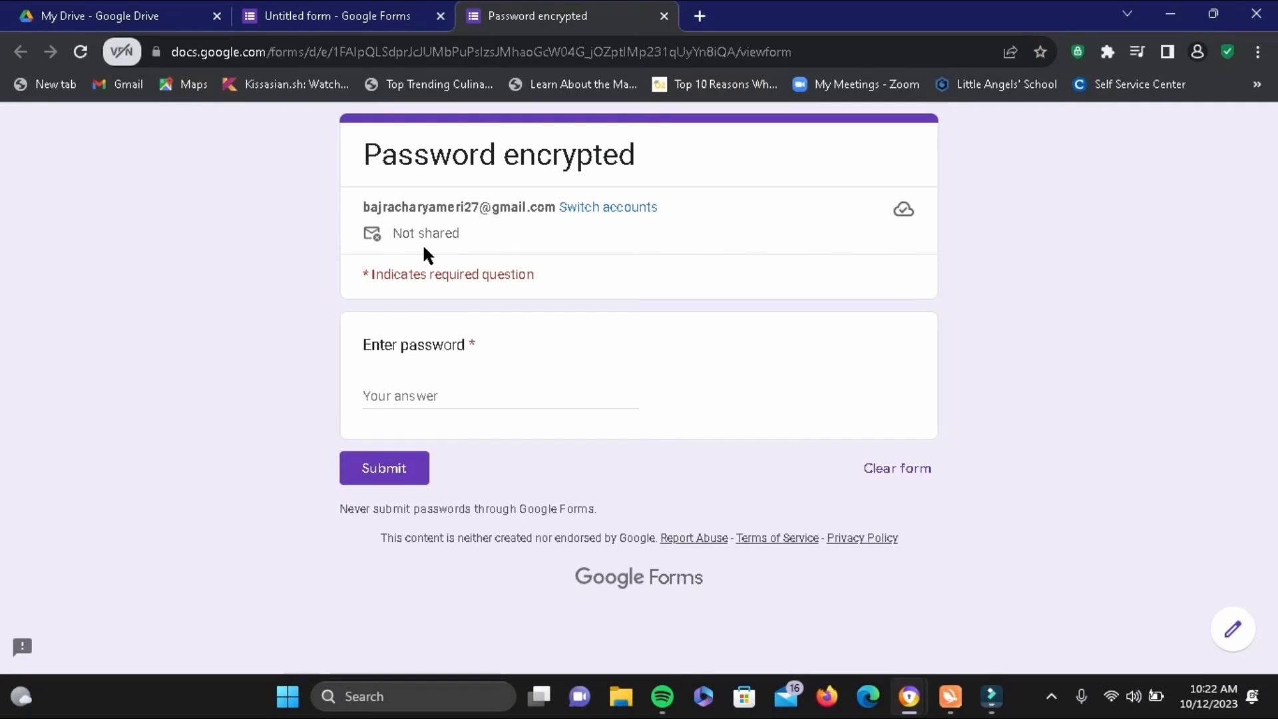
{"action": "left_click", "coordinate": [415, 395]}
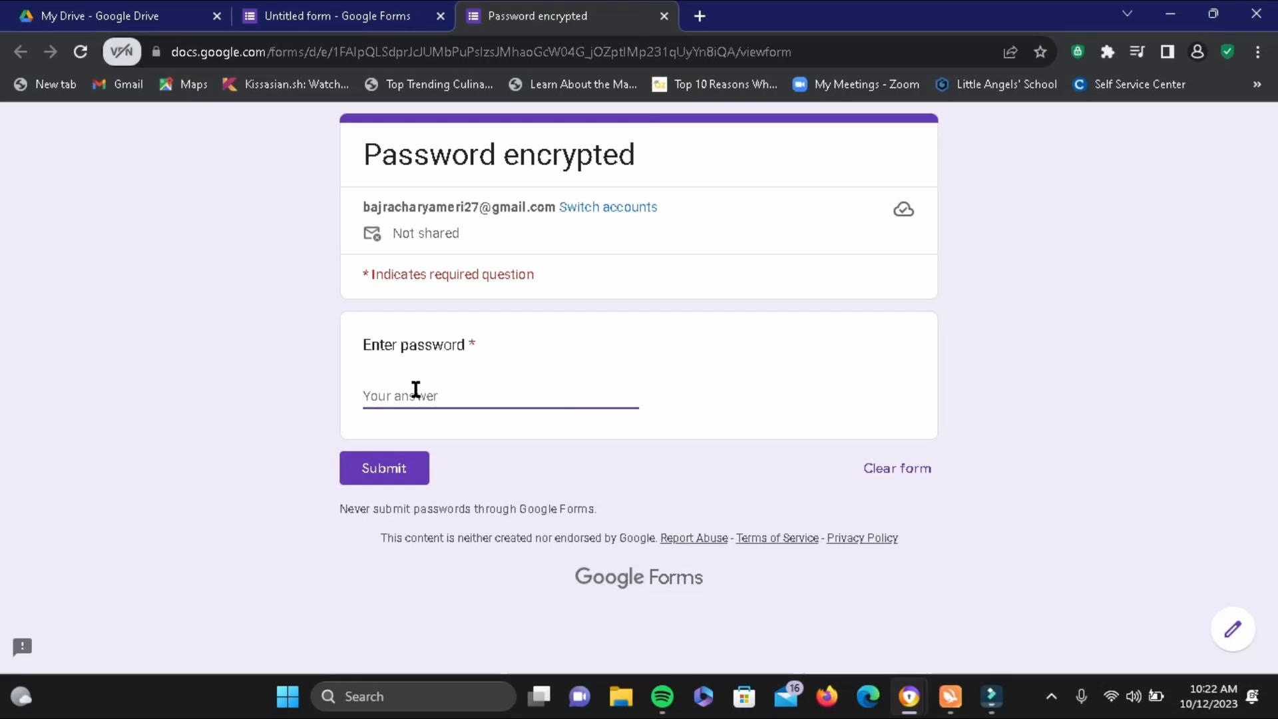
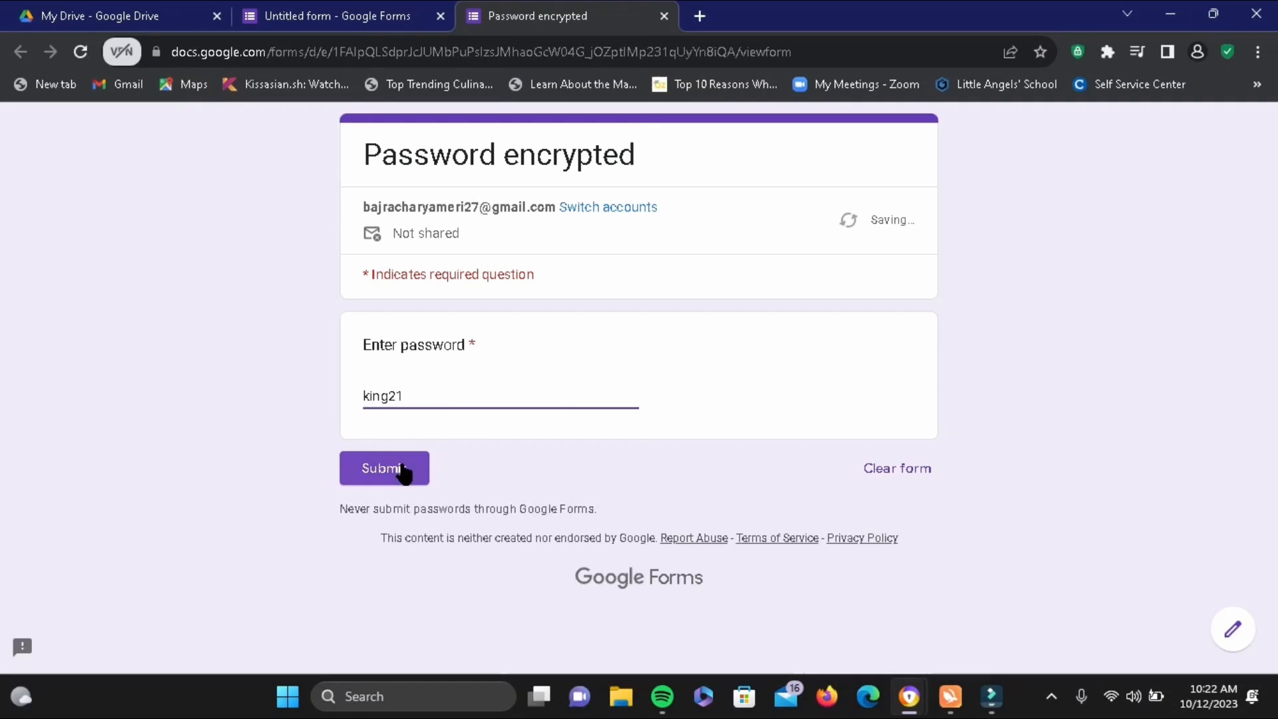
{"action": "left_click", "coordinate": [383, 468]}
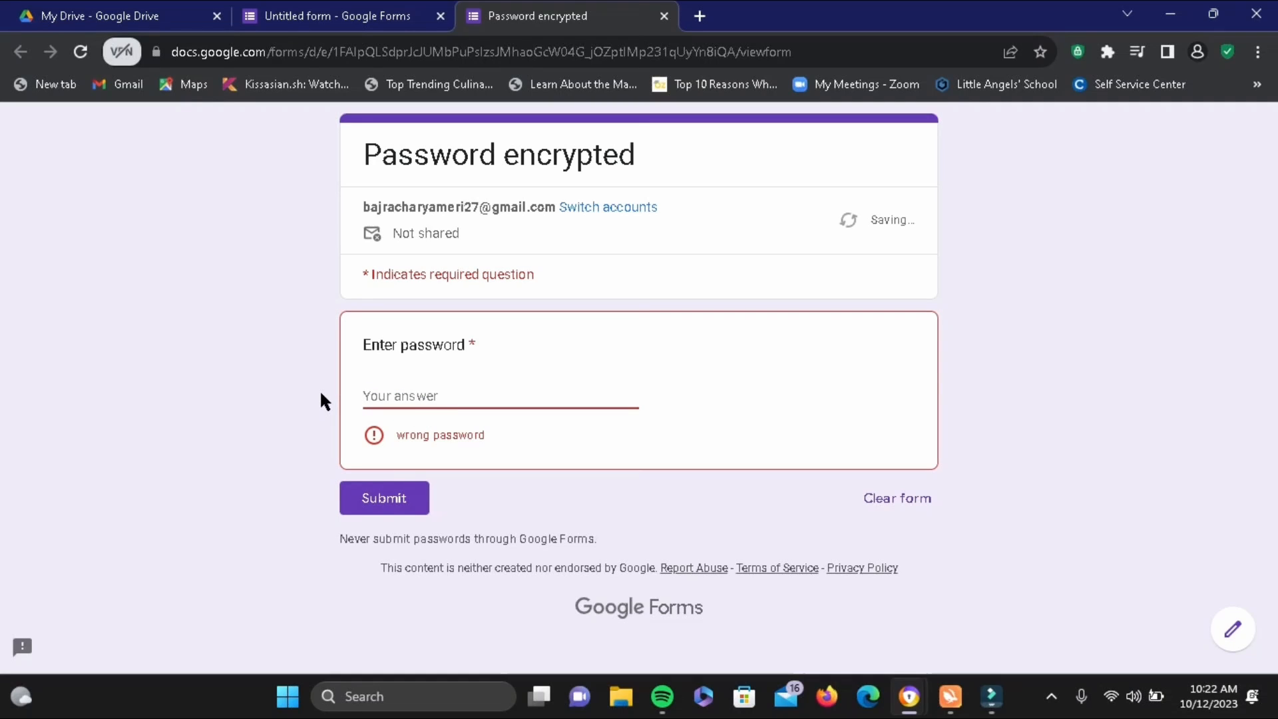
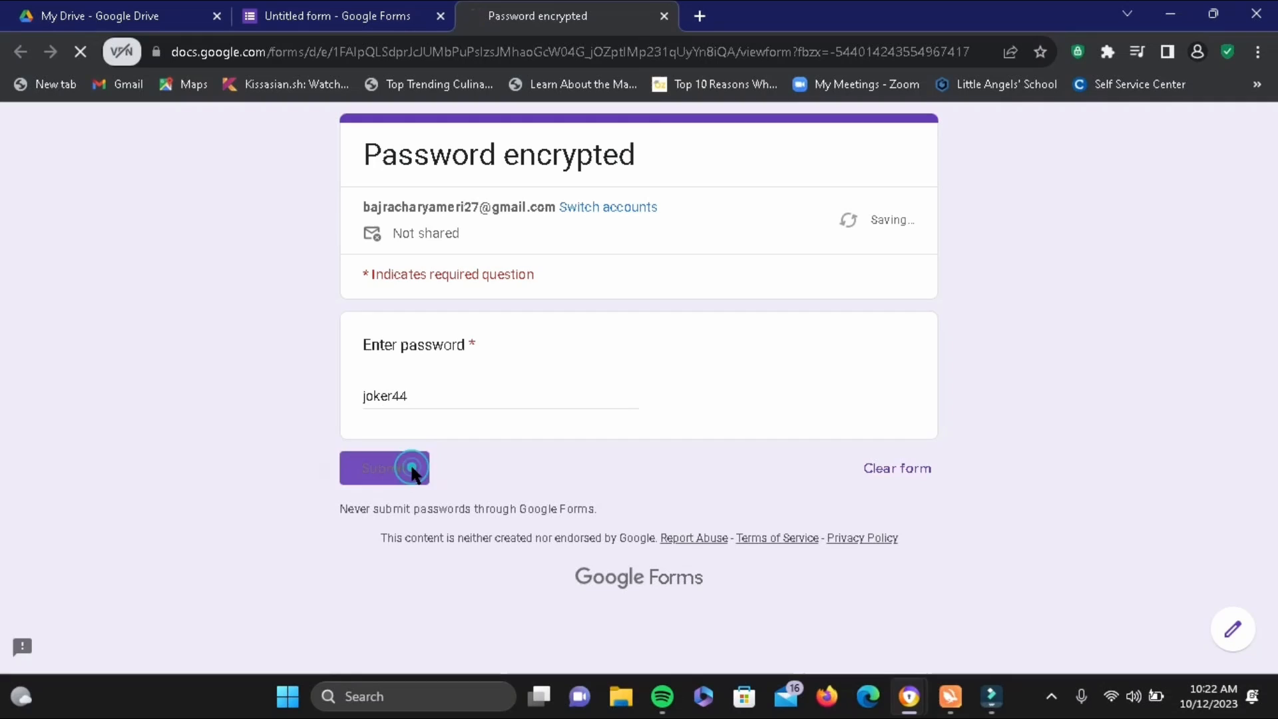
{"action": "left_click", "coordinate": [383, 468]}
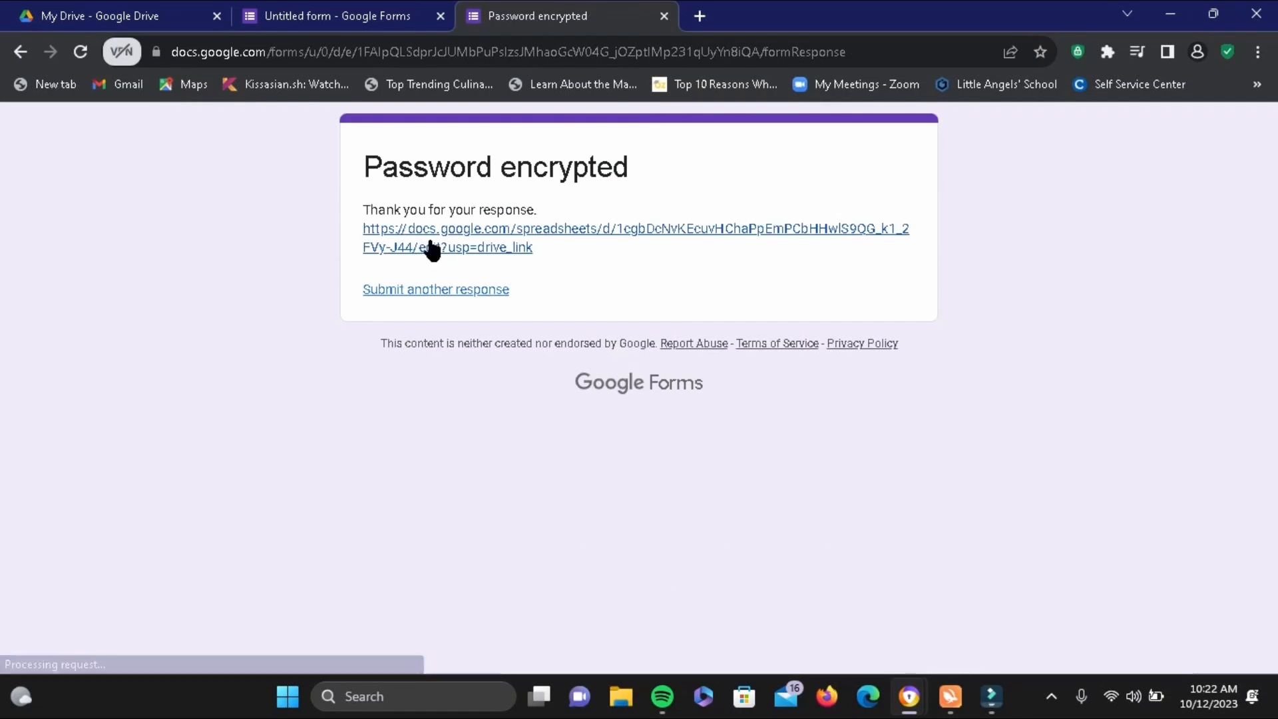
{"action": "mouse_move", "coordinate": [480, 237]}
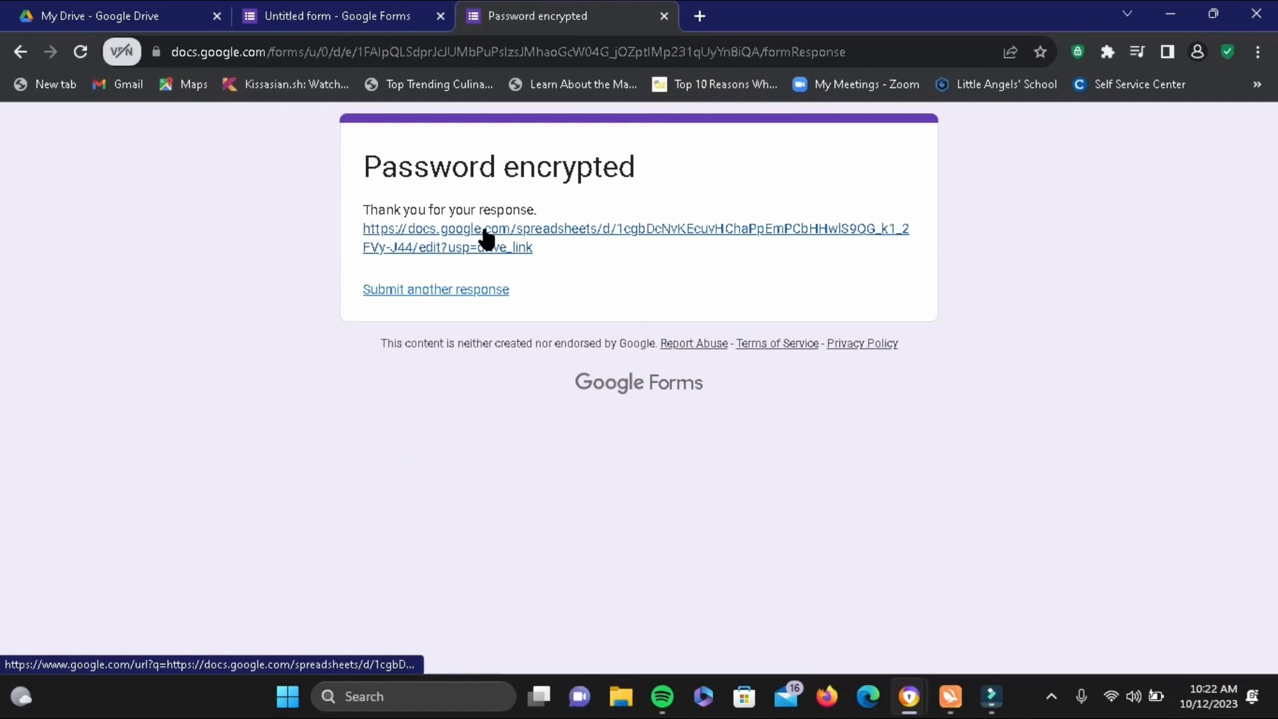
{"action": "mouse_move", "coordinate": [1059, 647]}
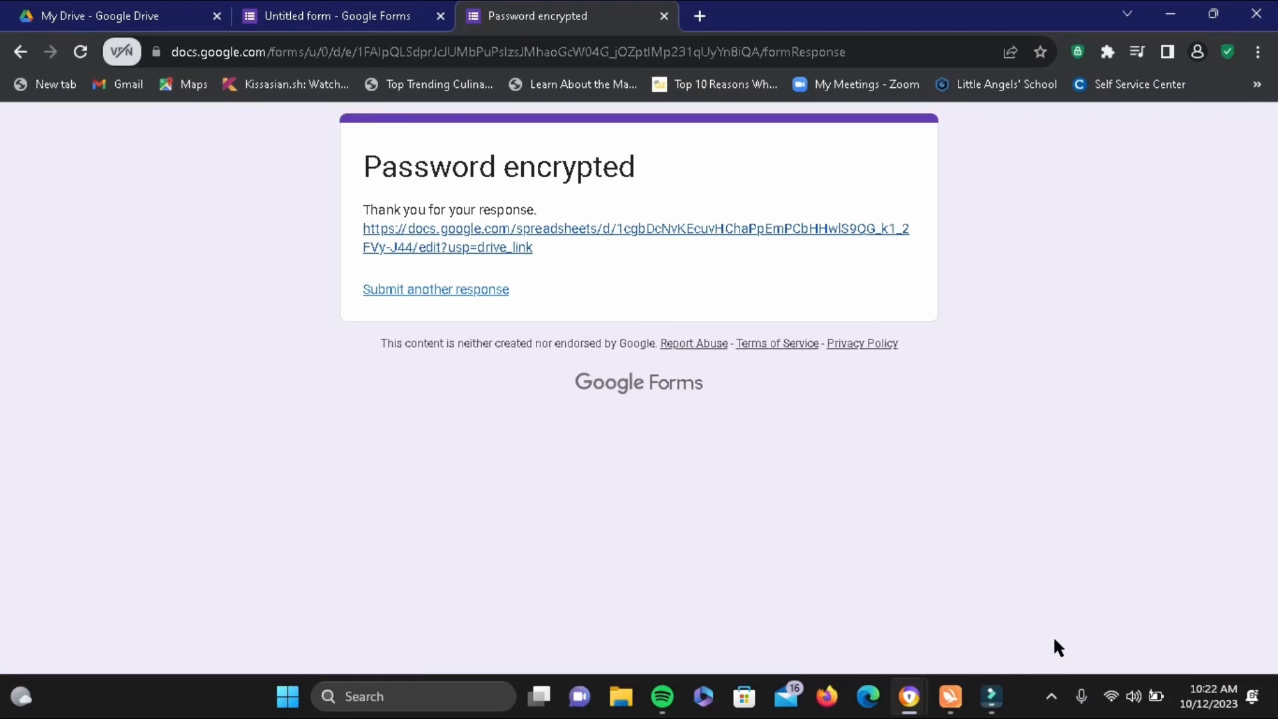